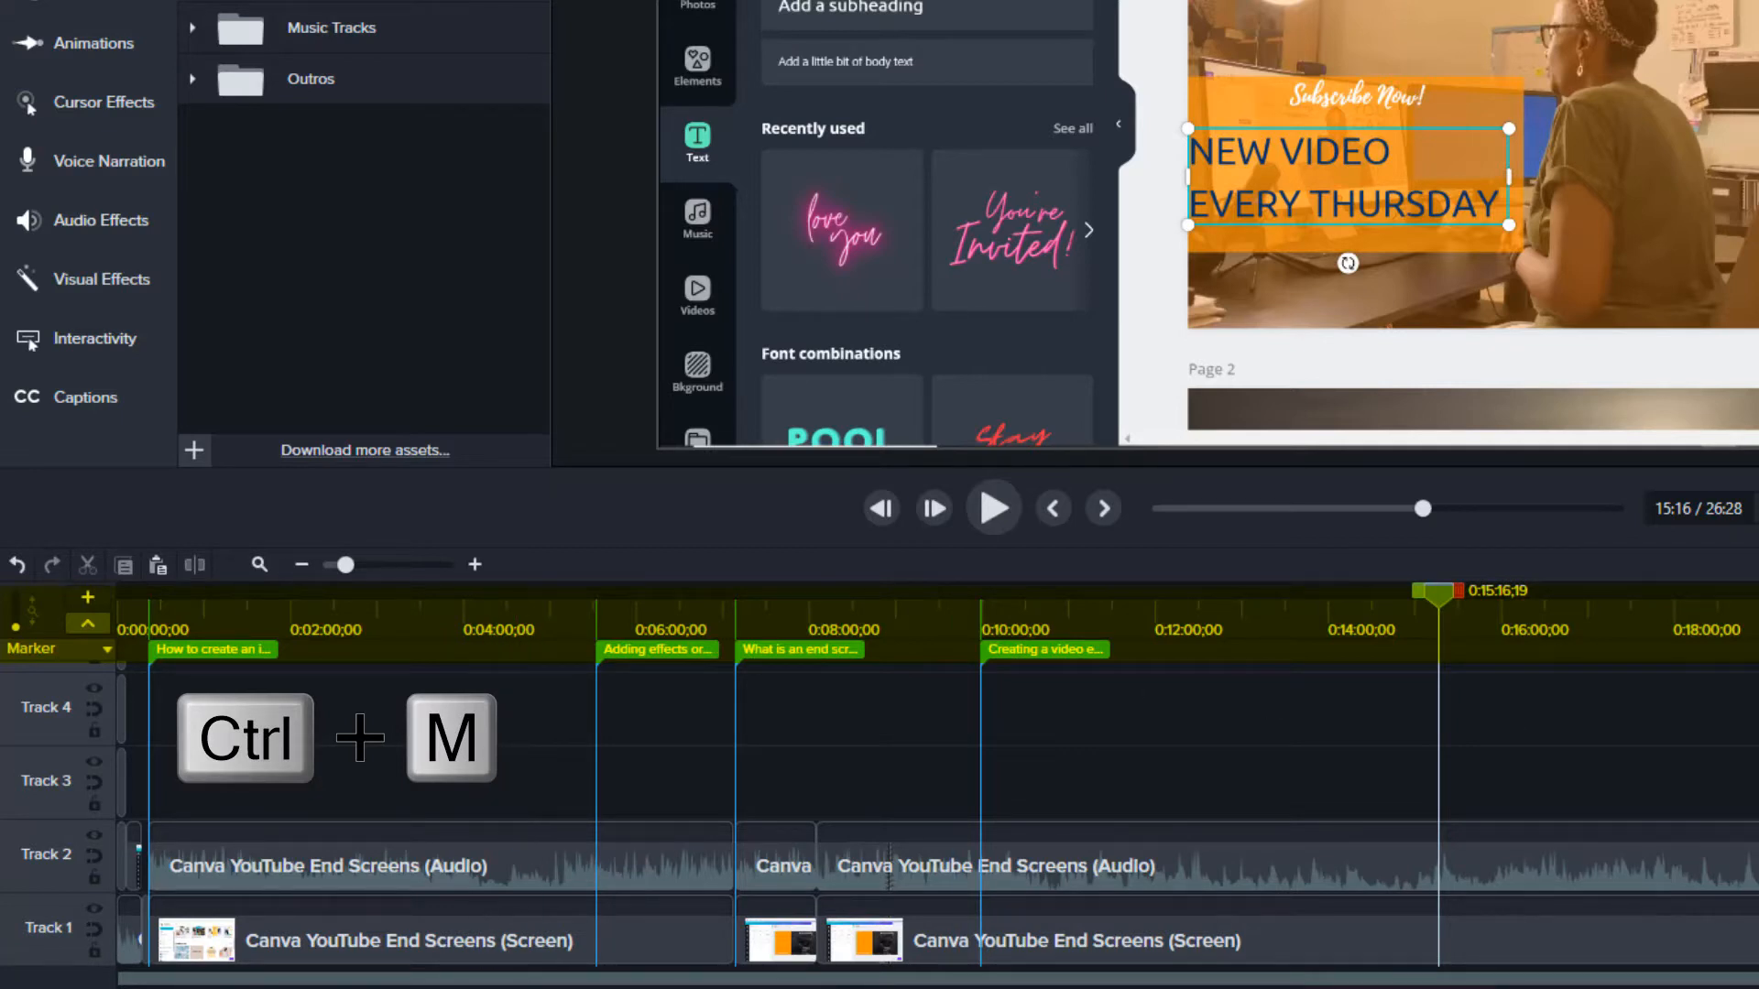
Step: Add a marker at 15:39 on the marker track and name it 'Font choices'
key("ctrl+m")
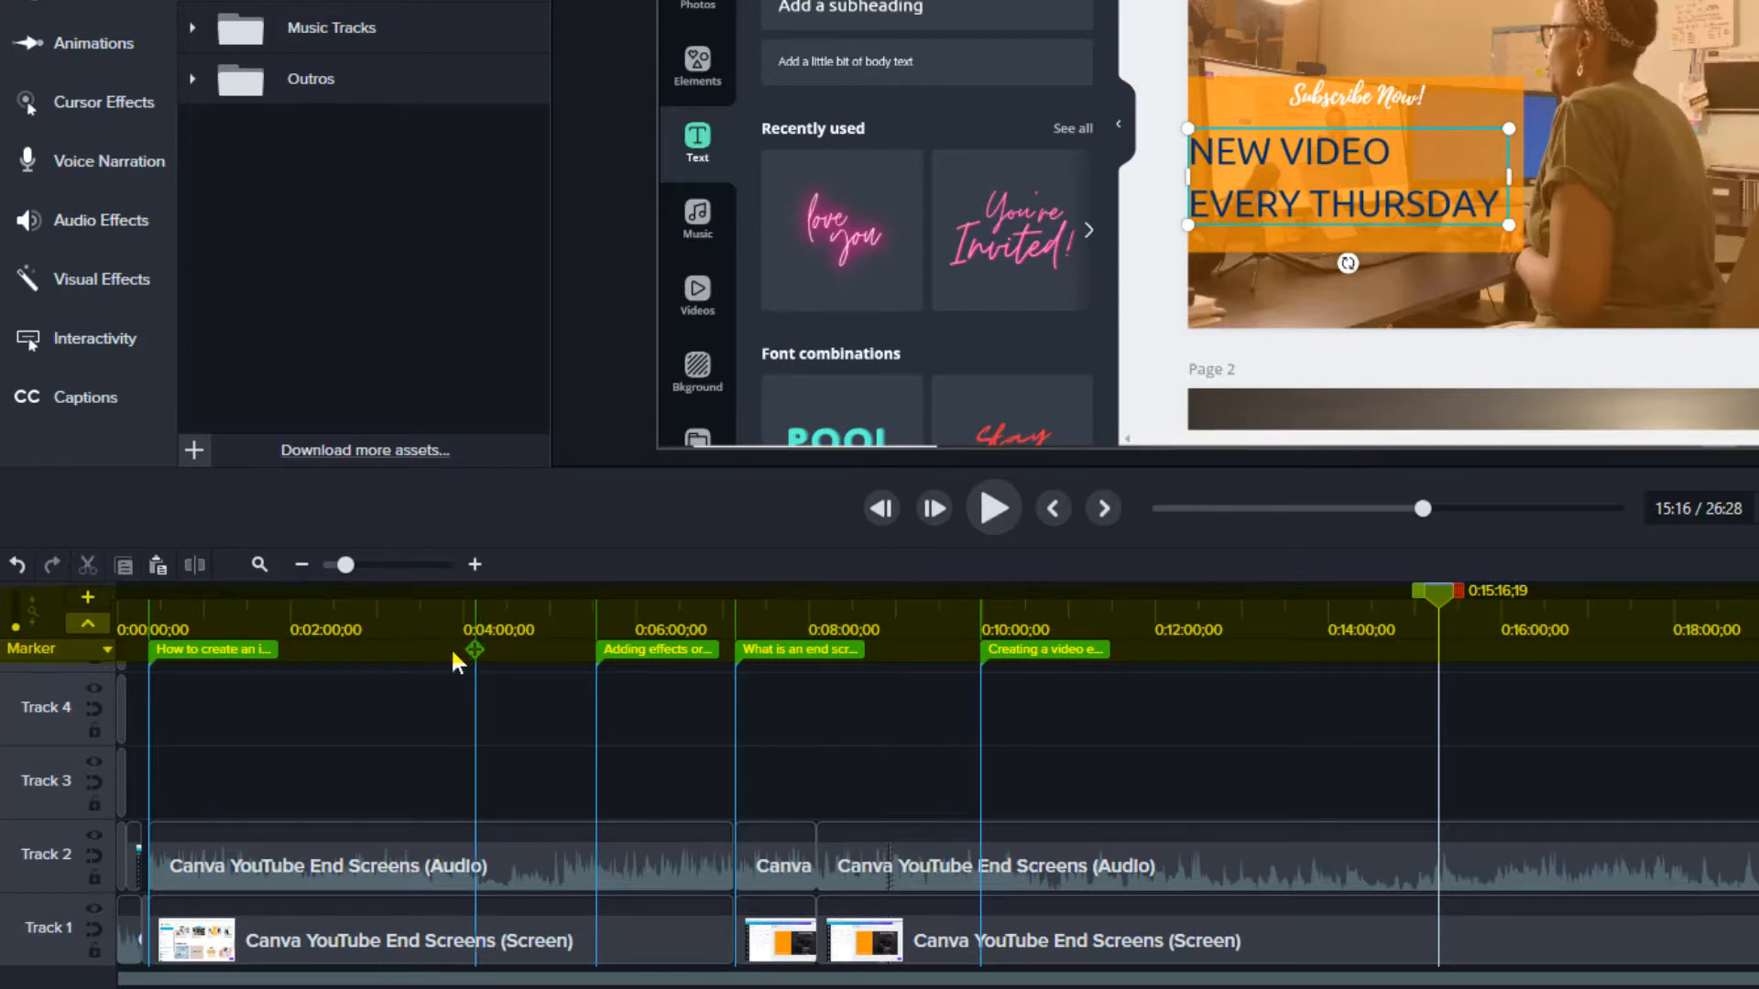
left_click_drag(471, 650, 397, 651)
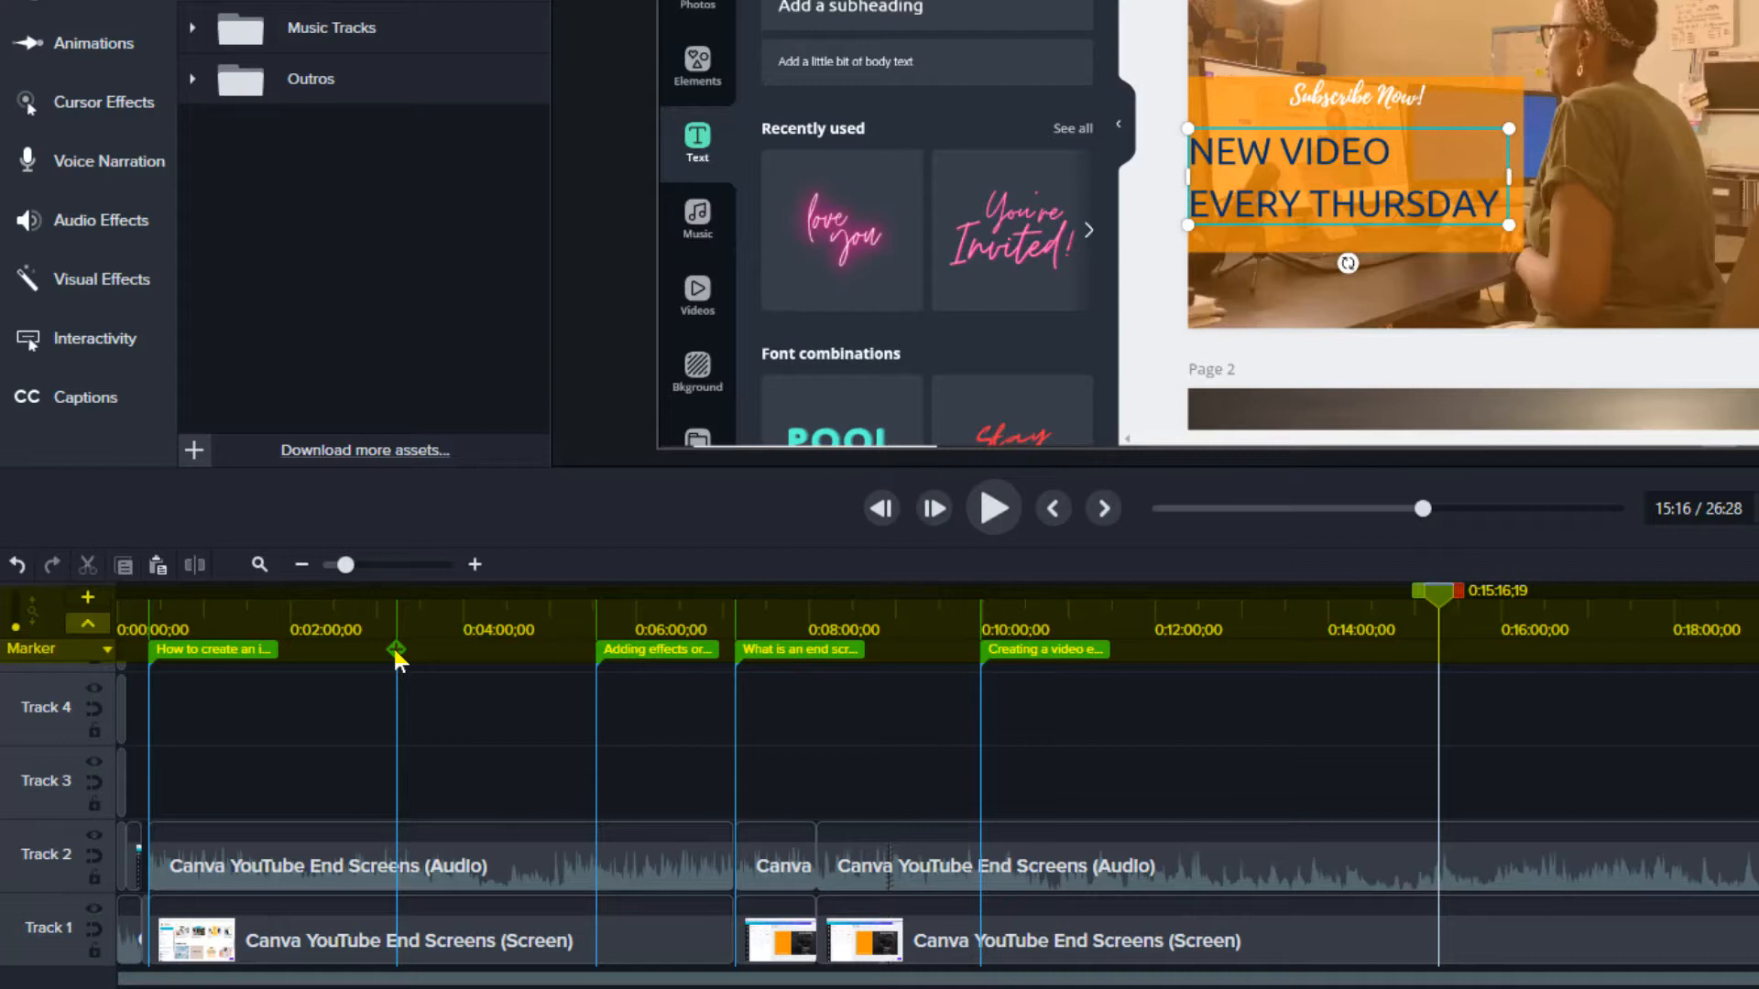
left_click_drag(396, 652, 1471, 652)
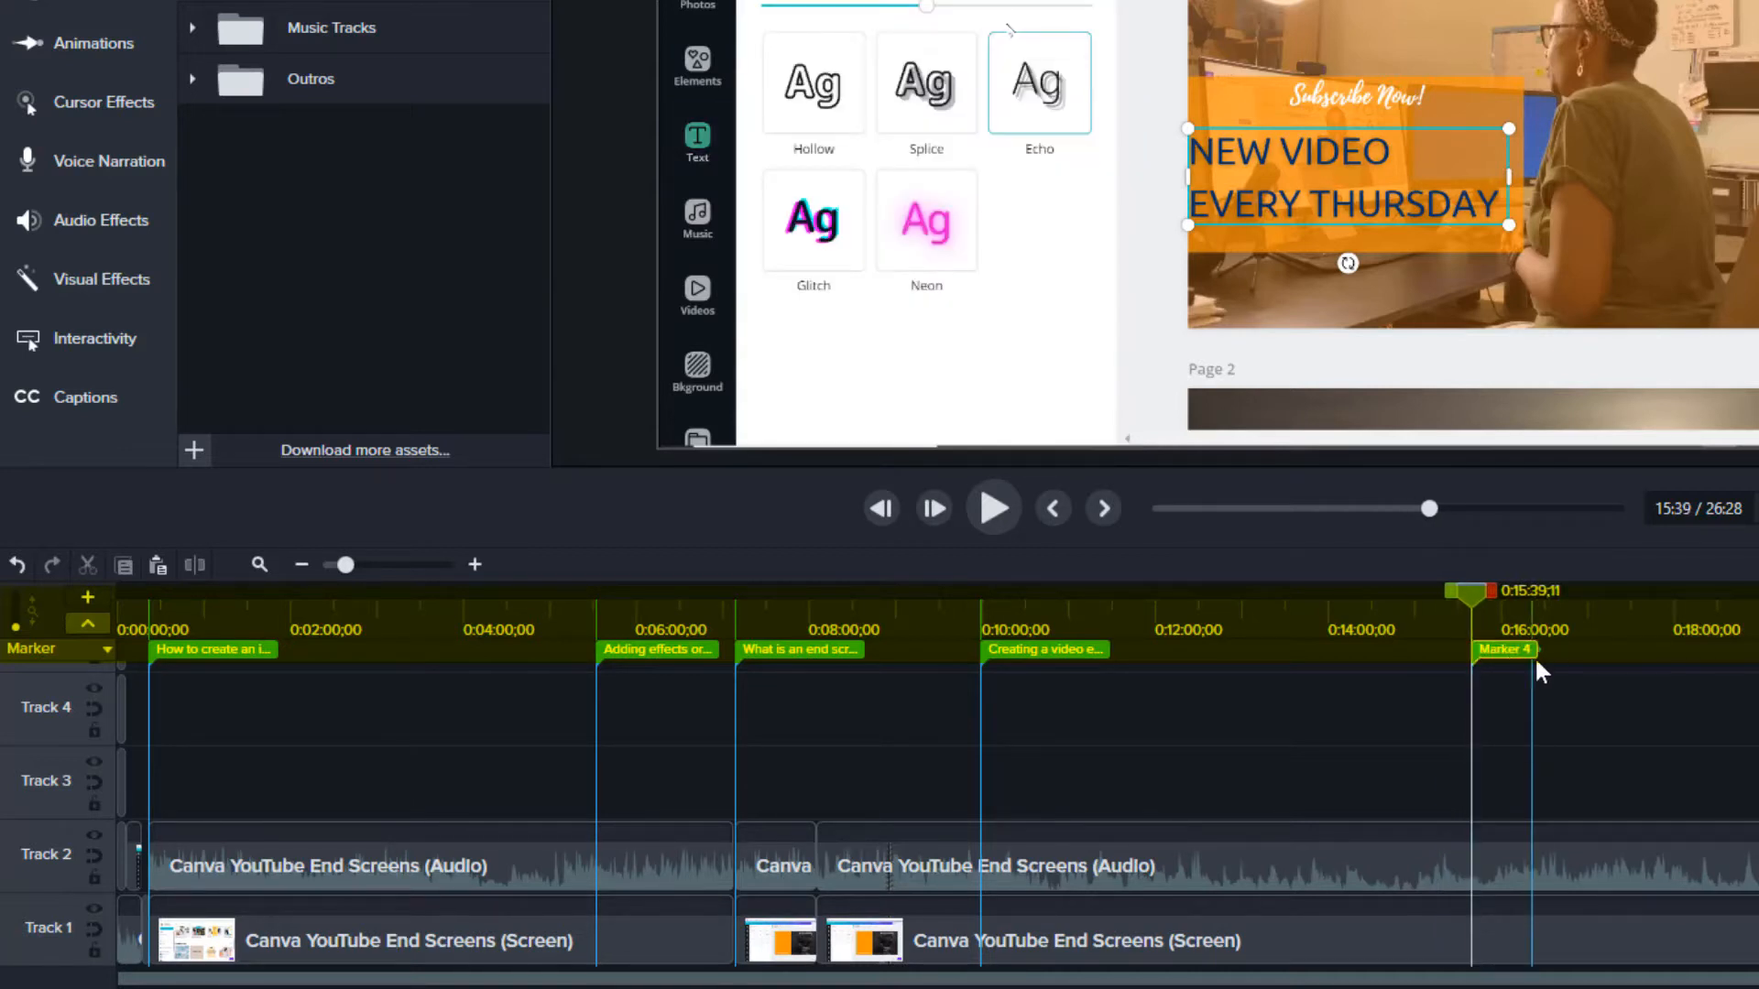
mouse_move(1524, 686)
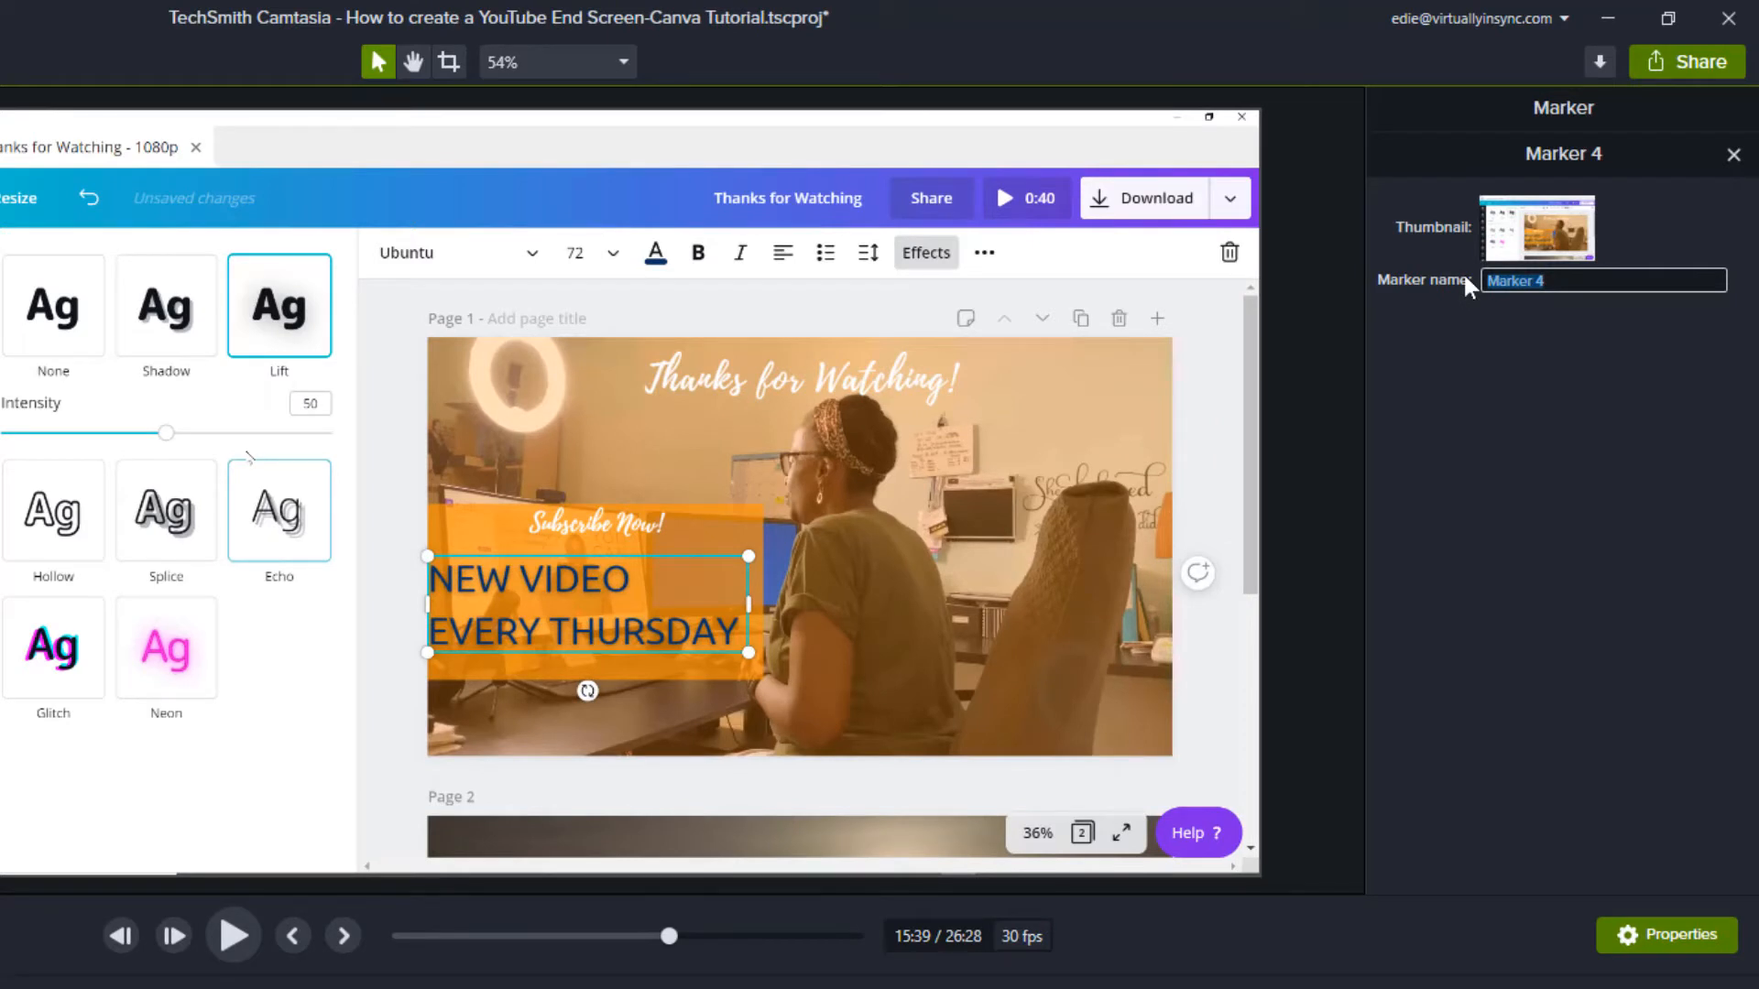
type("Font")
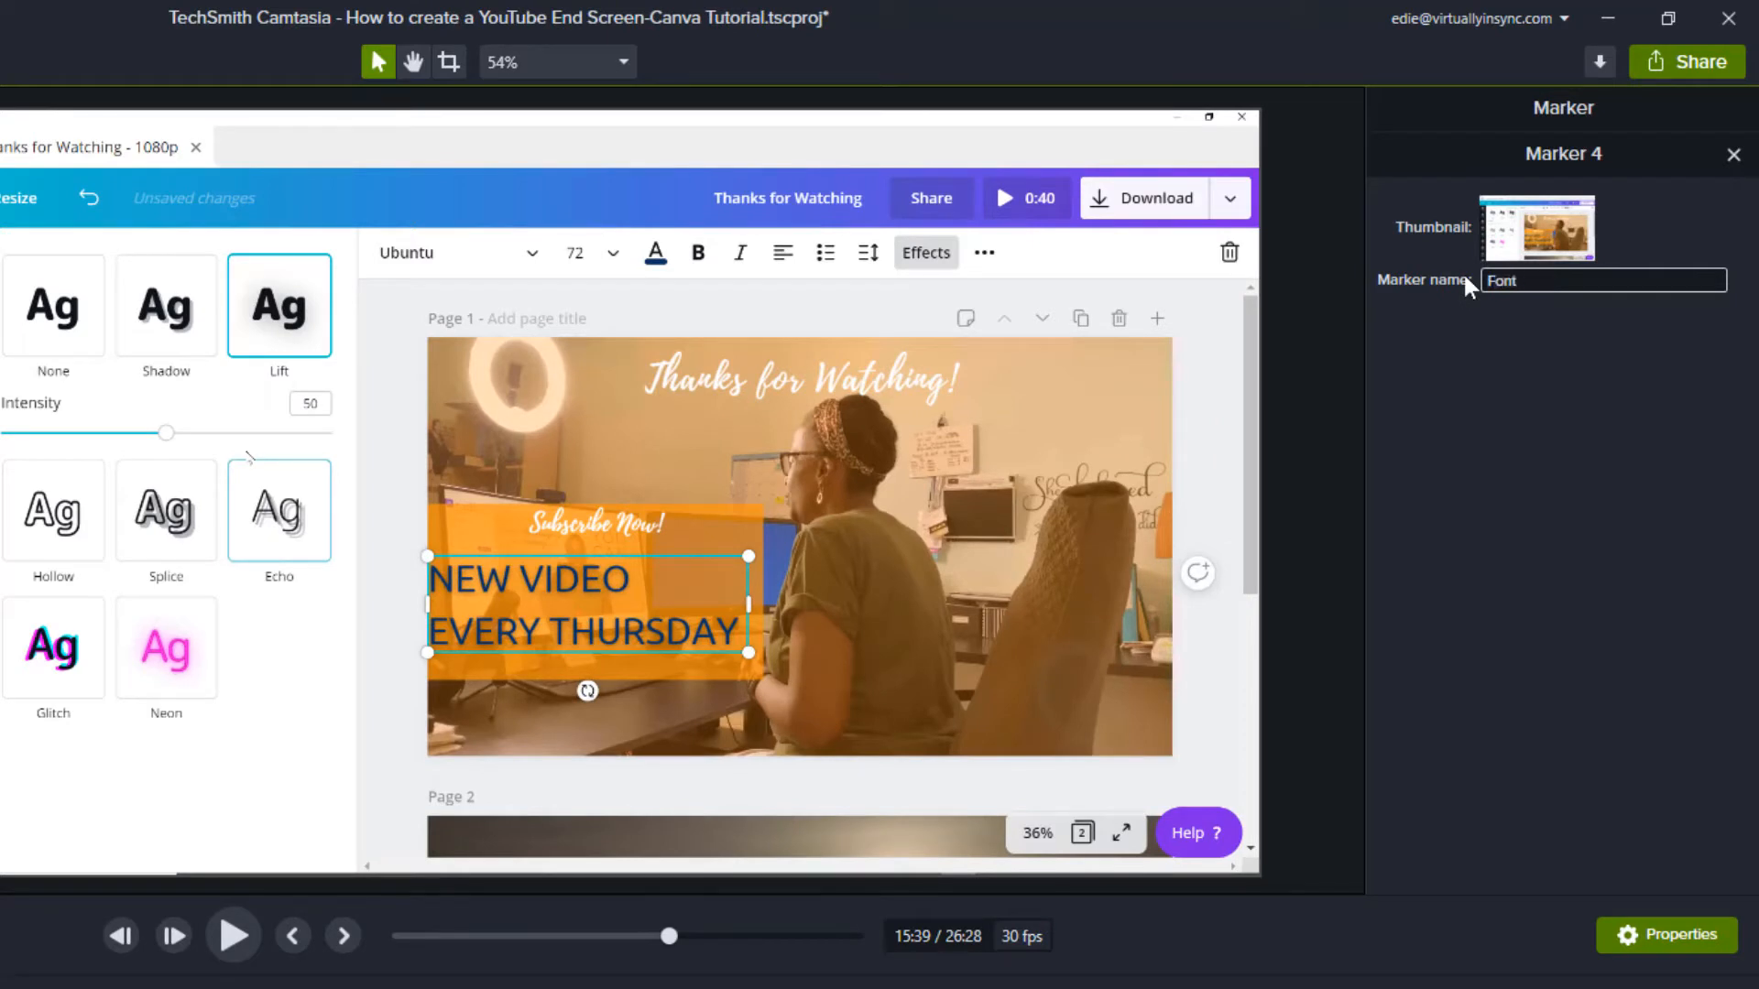
type("choices")
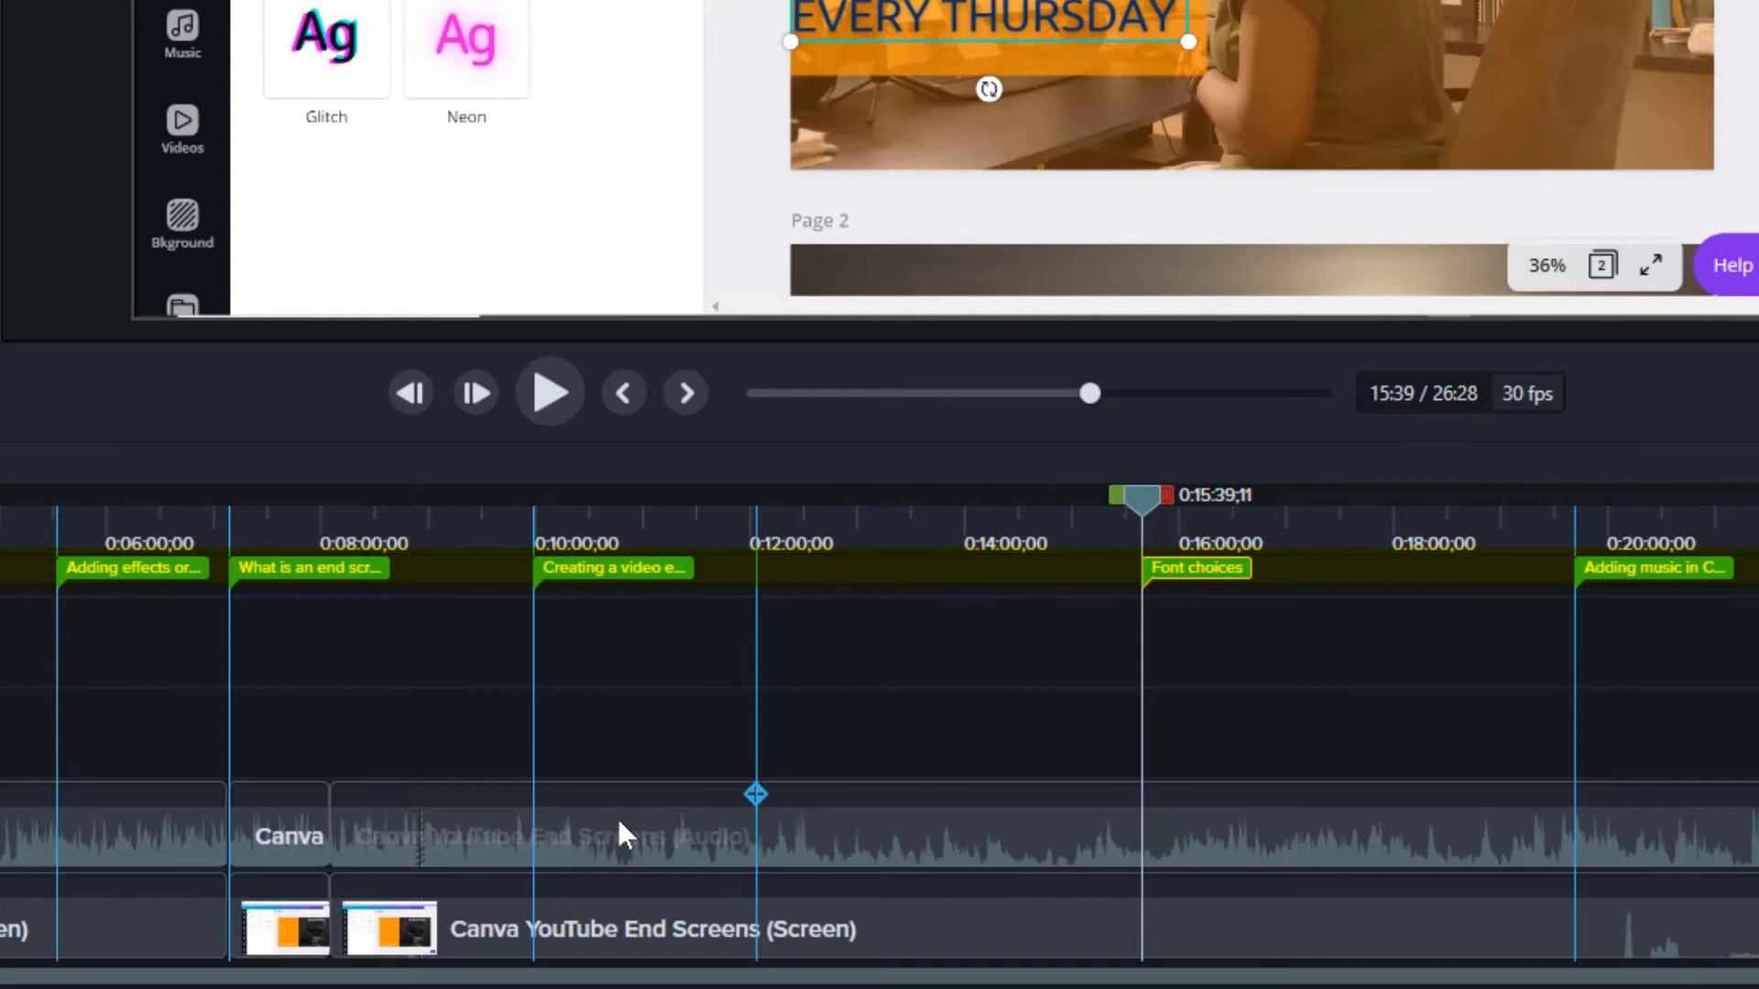
mouse_move(624, 835)
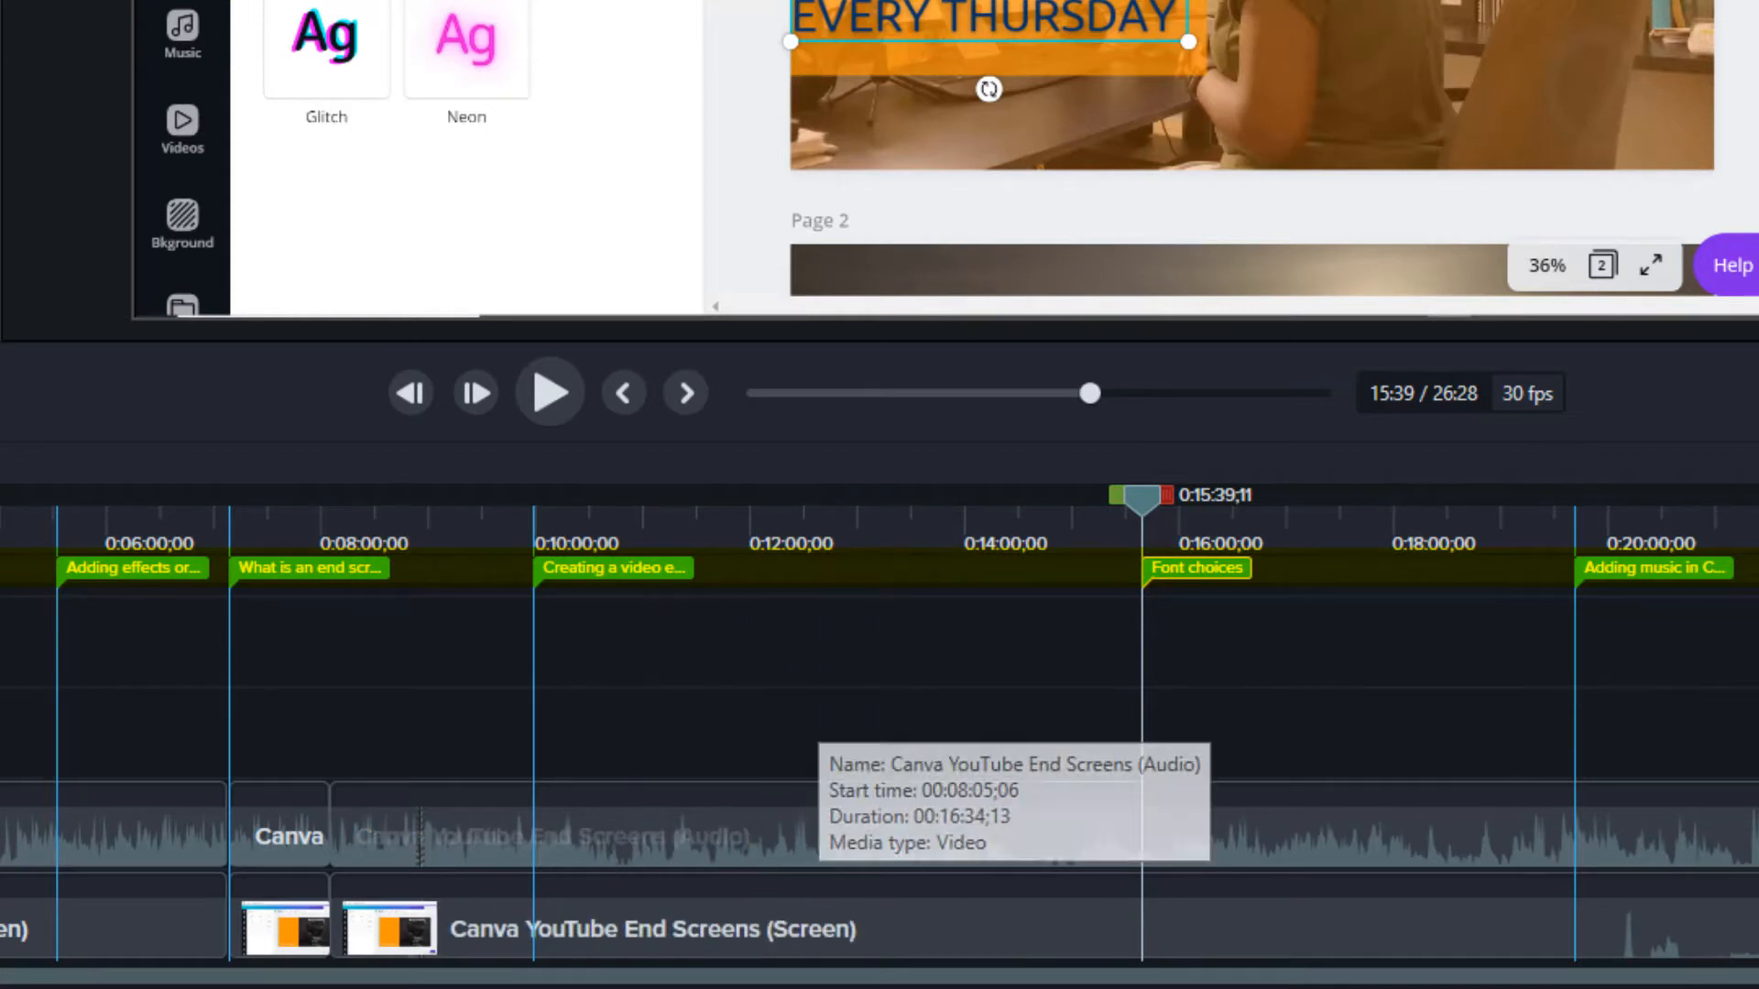
mouse_move(1208, 605)
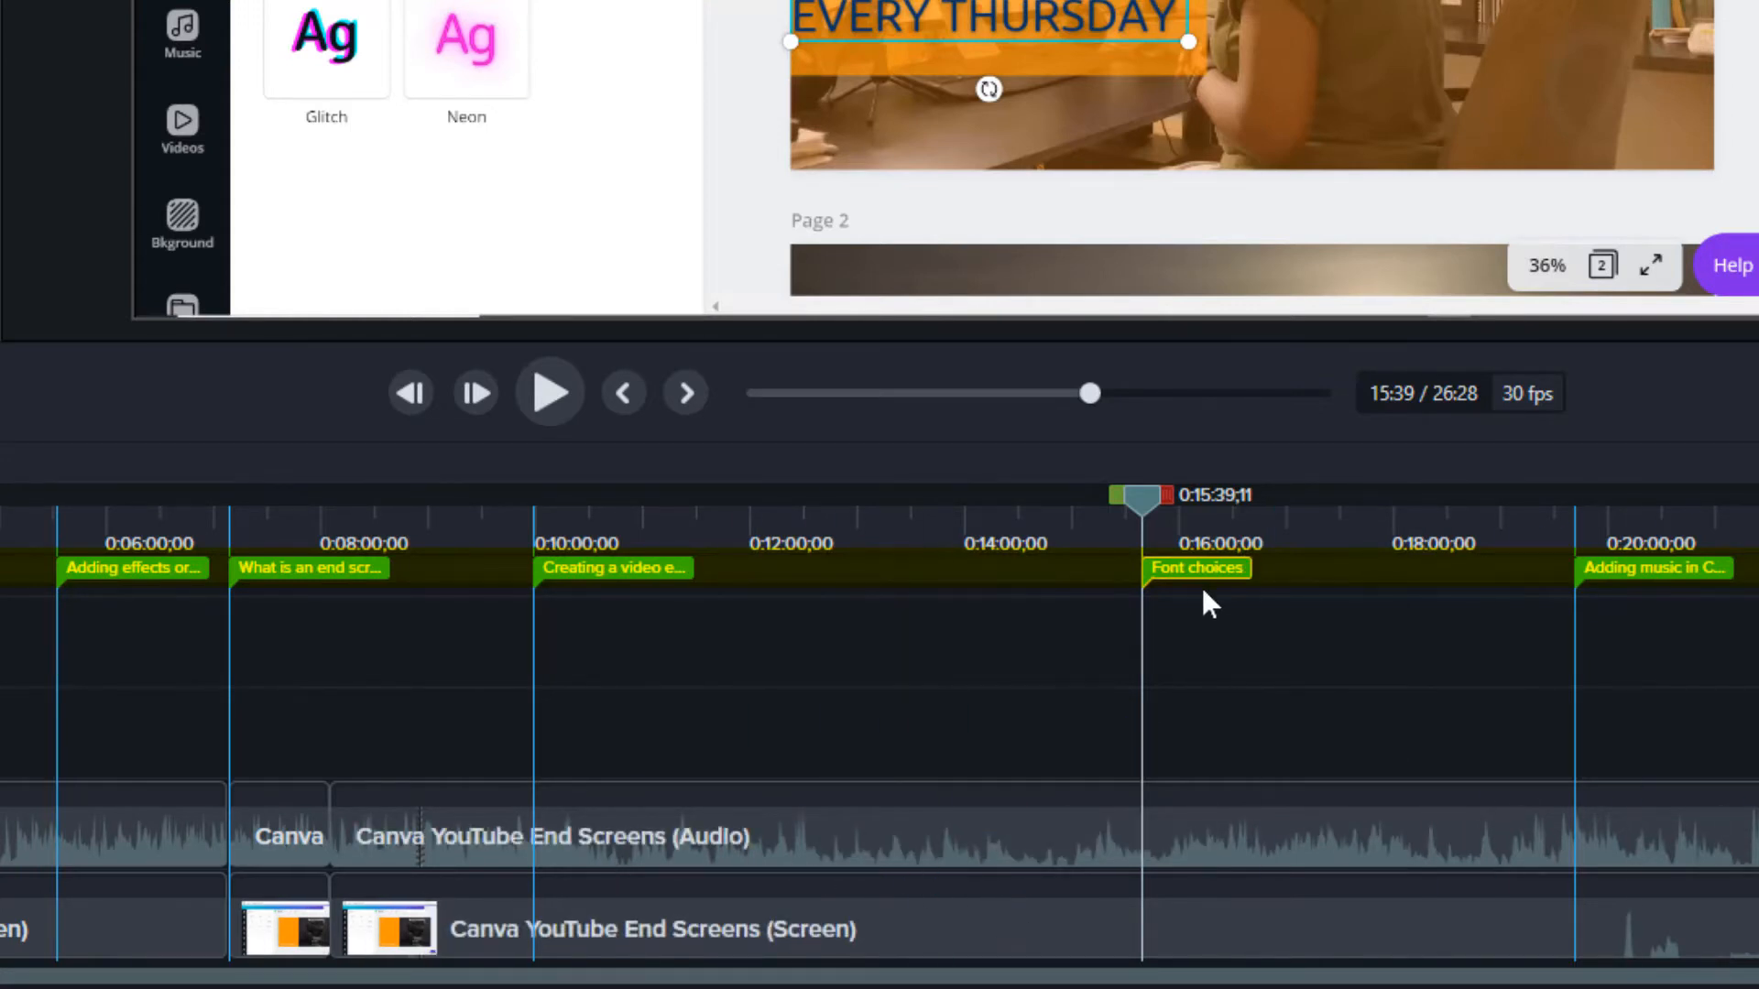
mouse_move(1172, 610)
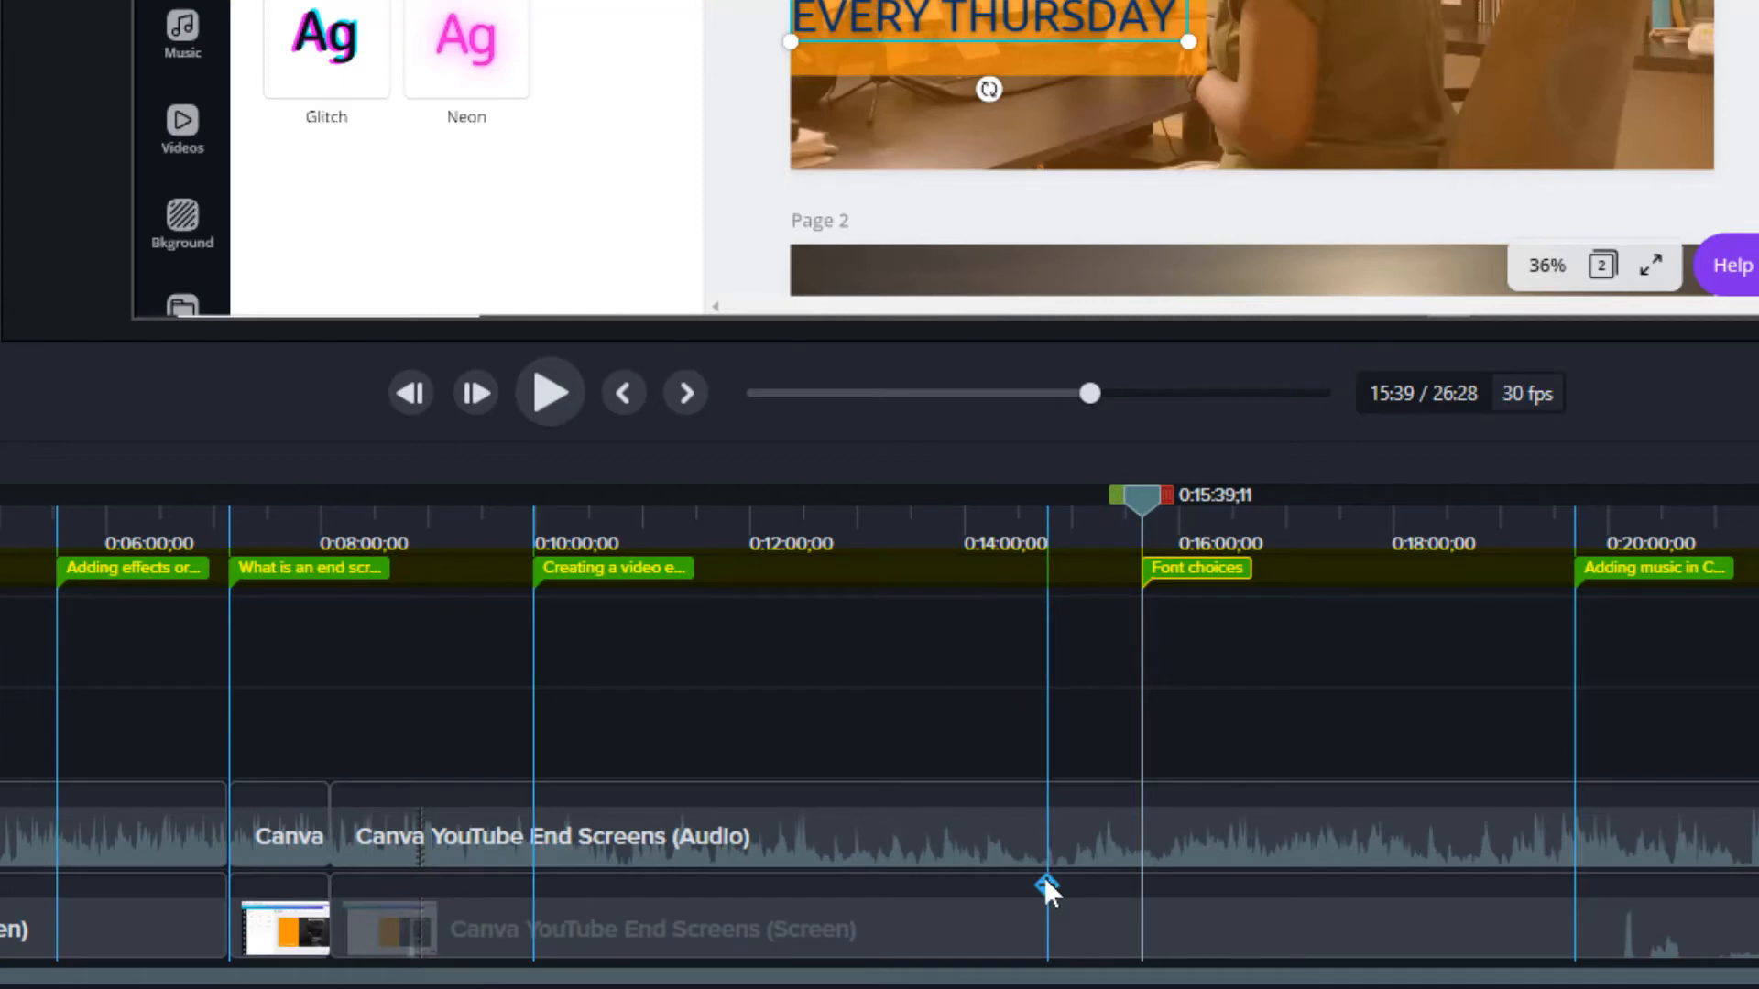
Step: Attach a marker to the screen clip at 14:45 and name it 'color selection'
left_click(1046, 893)
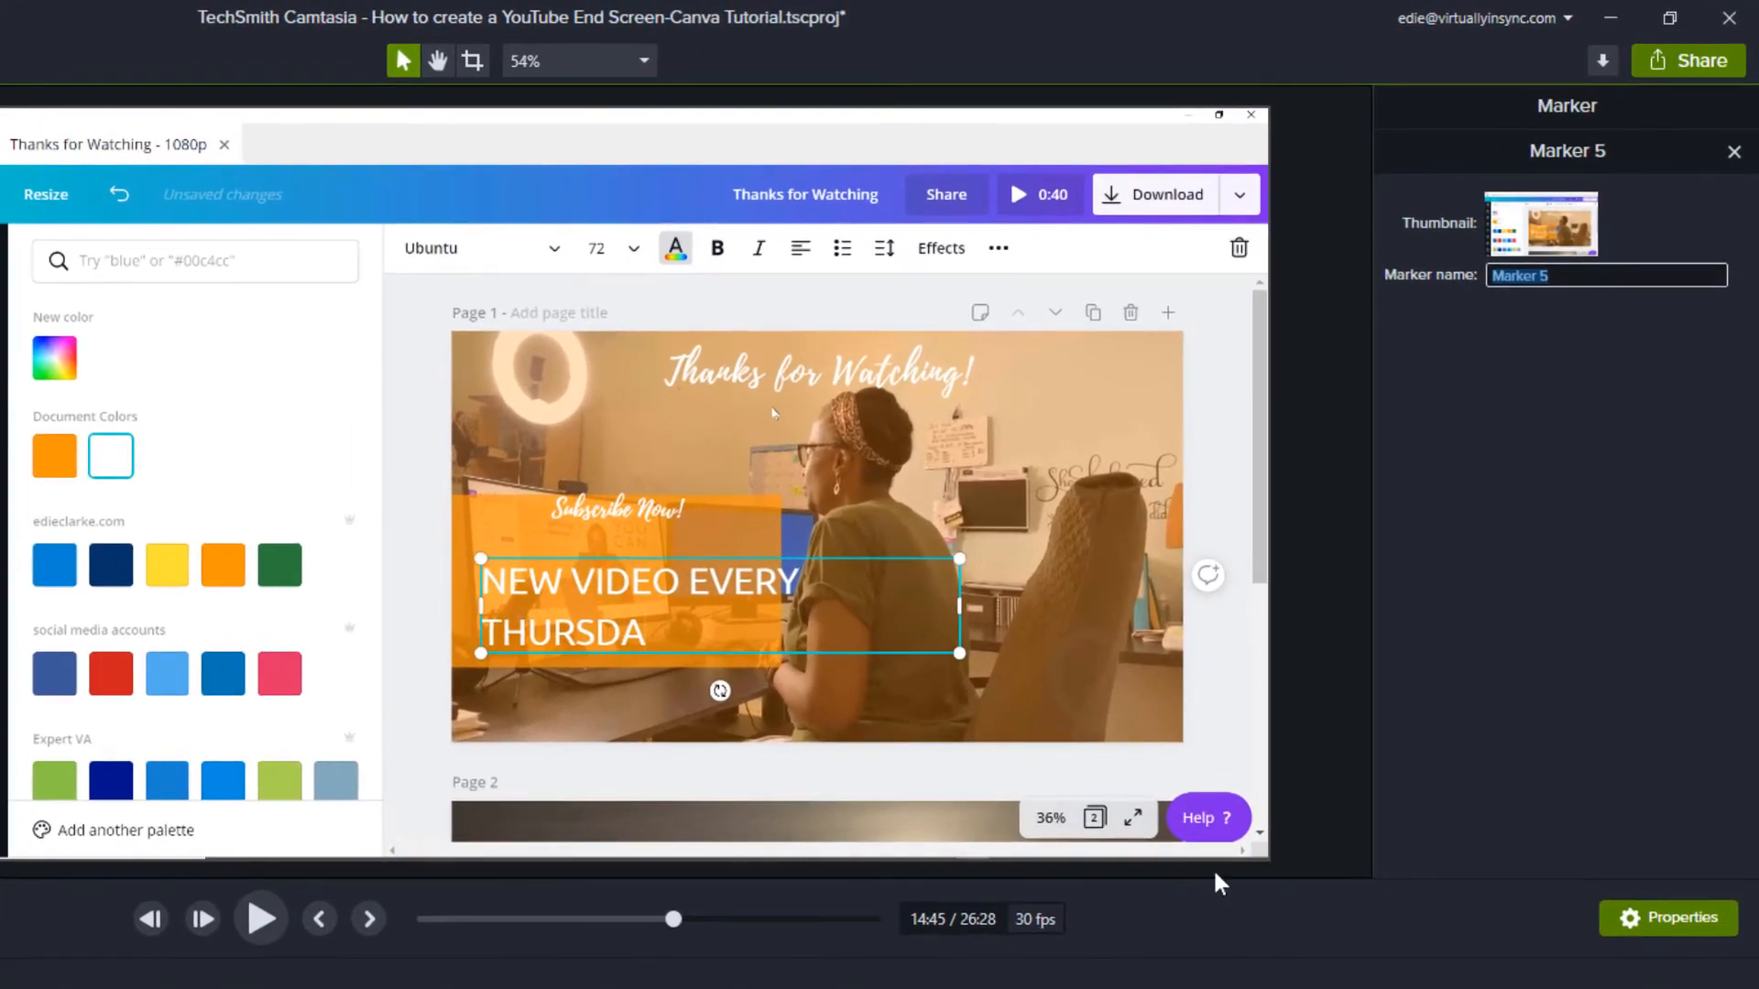
mouse_move(1436, 291)
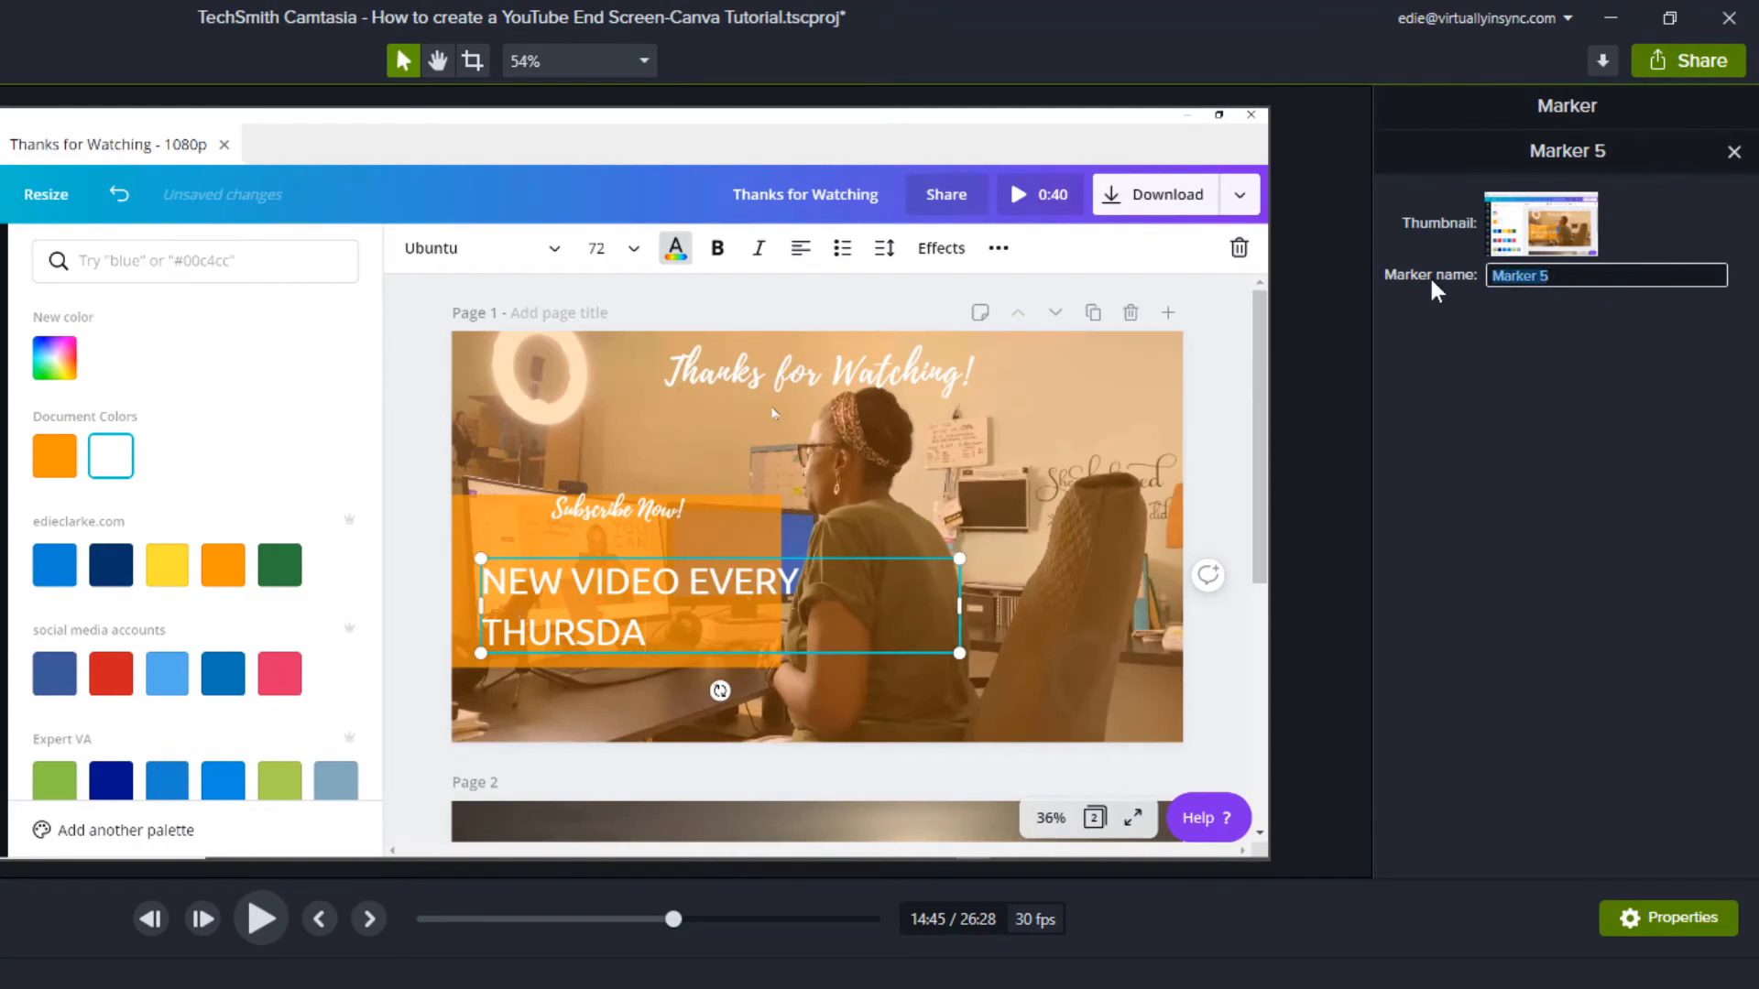
type("cold")
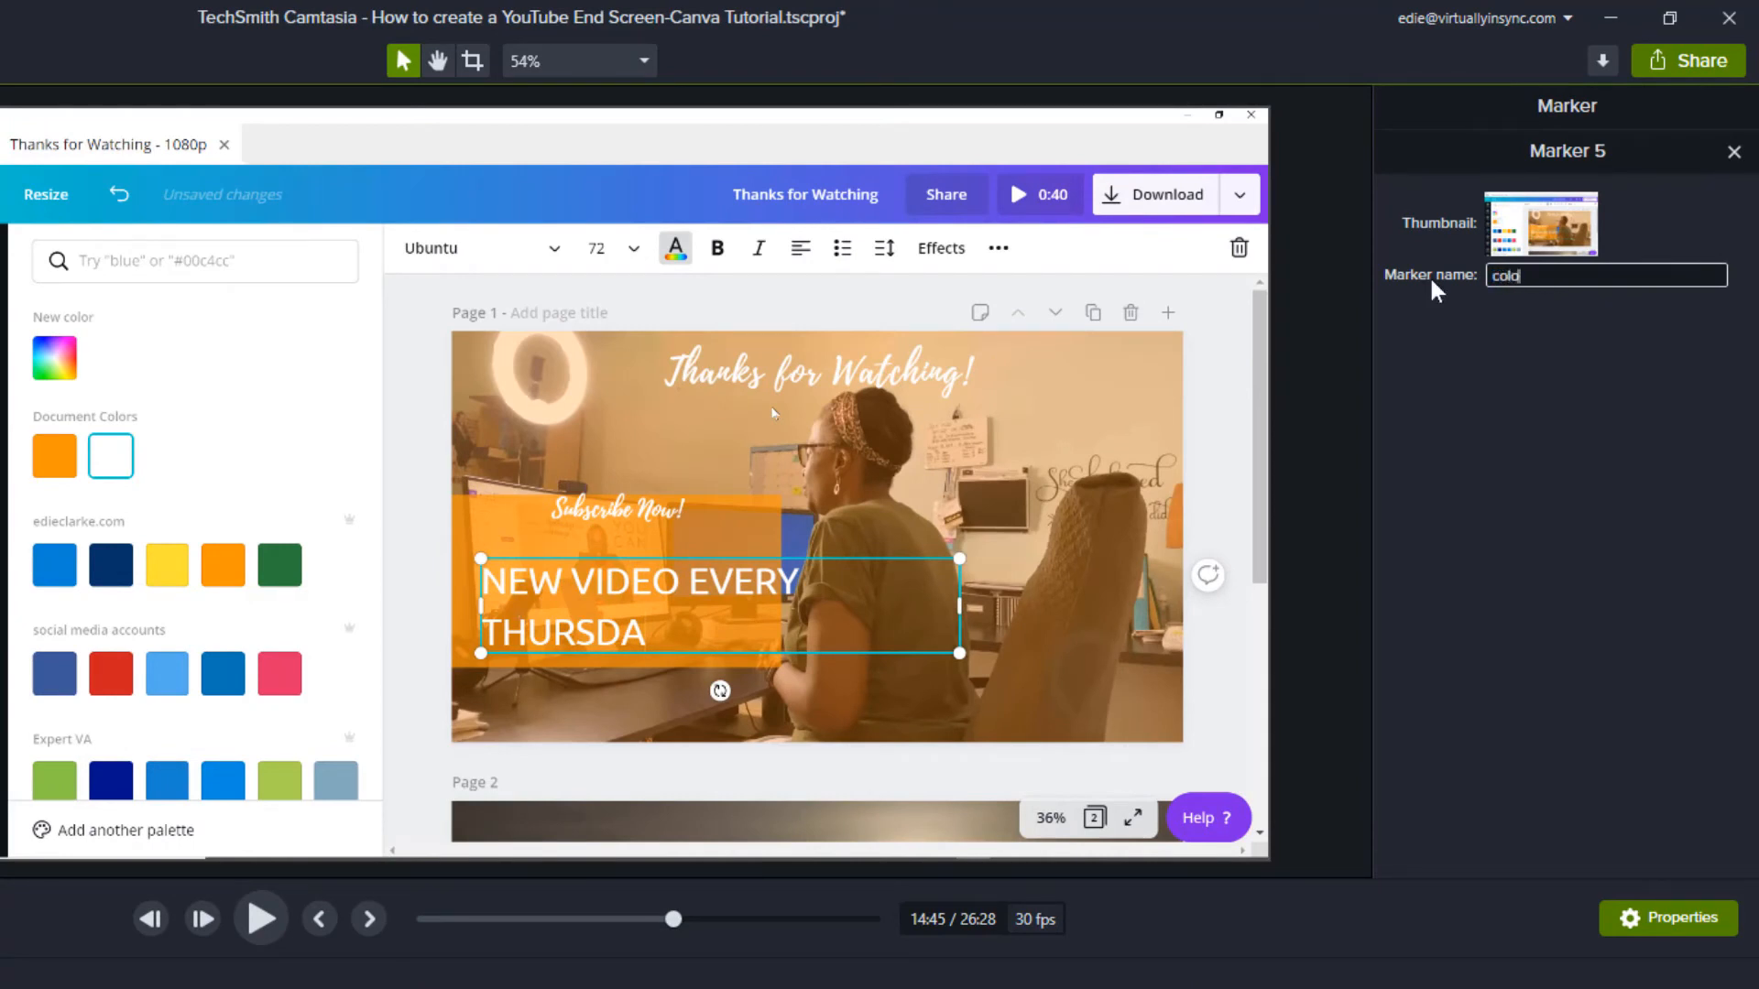
type("color selectio")
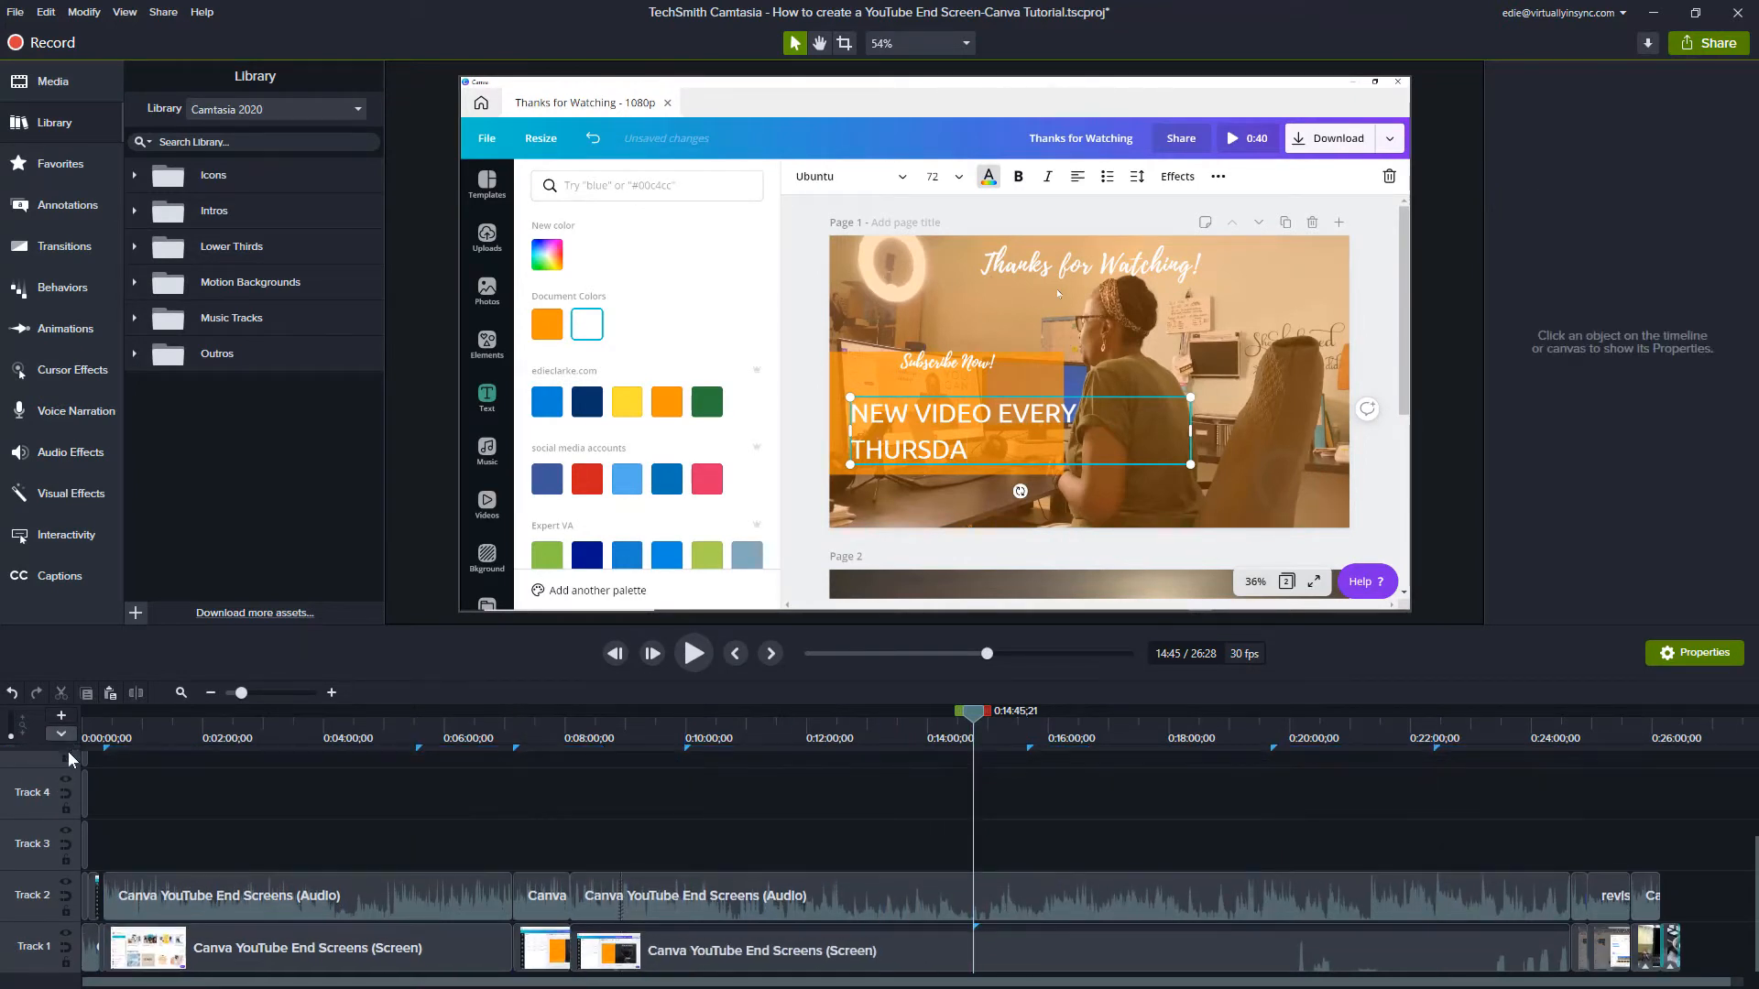
mouse_move(888, 982)
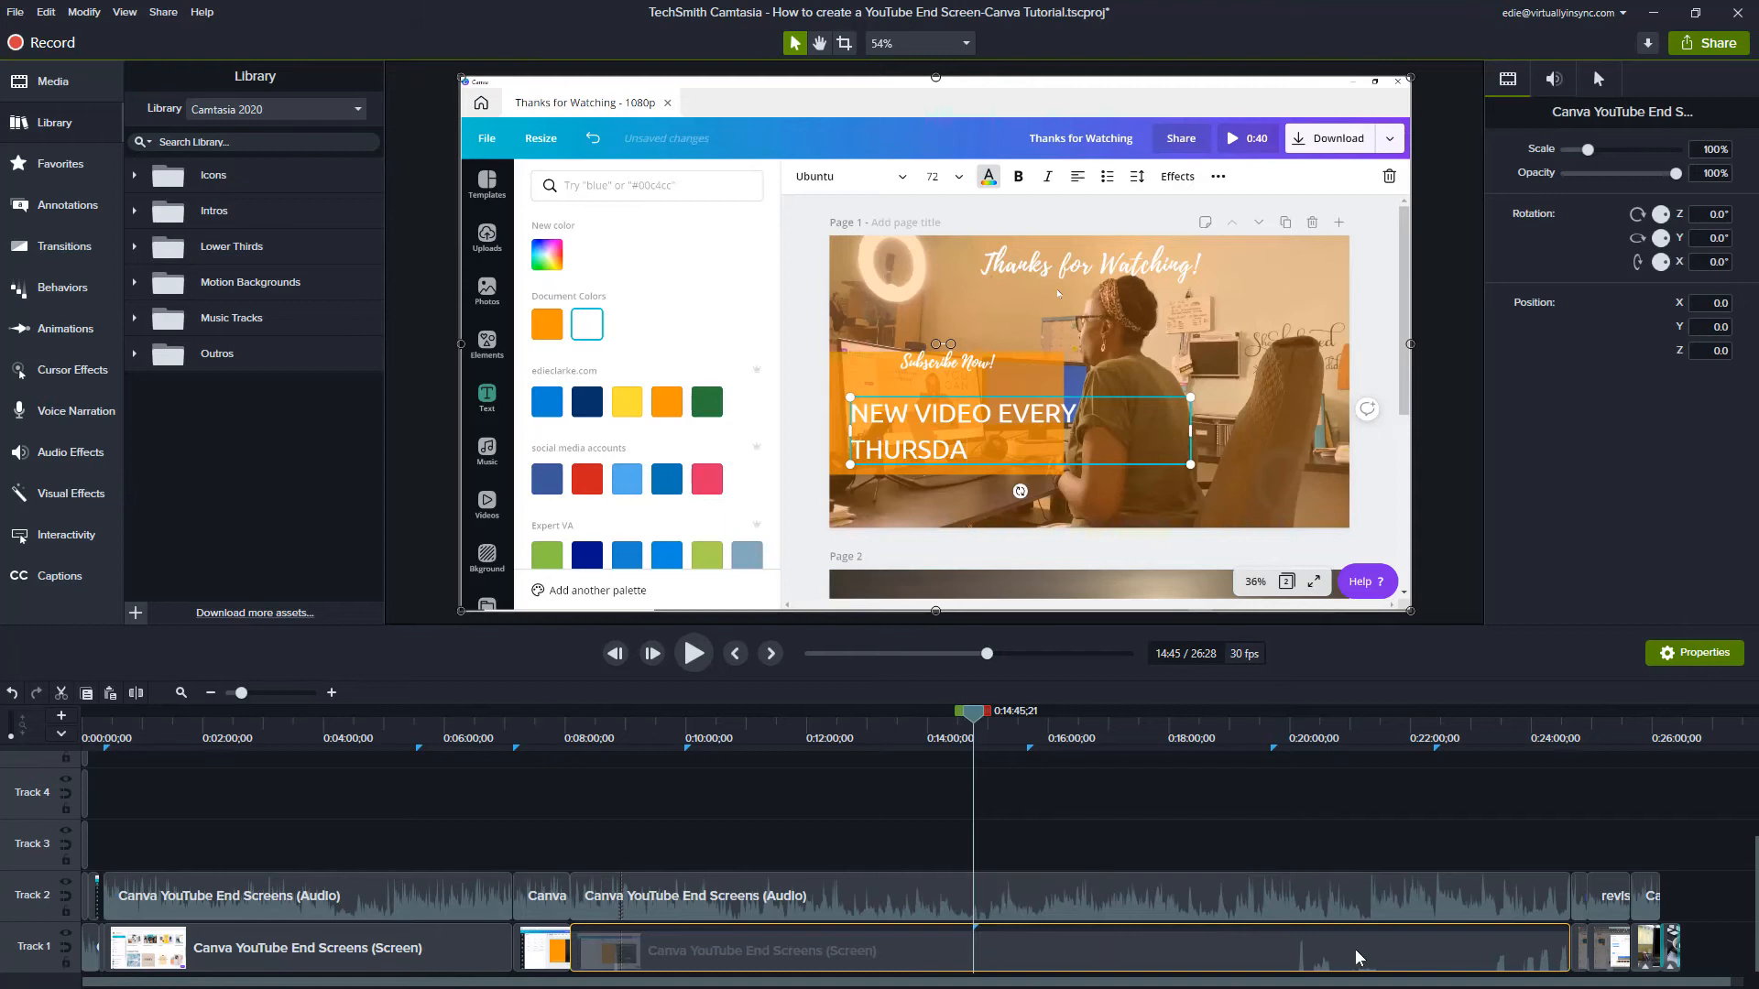
mouse_move(1055, 978)
type("color selection")
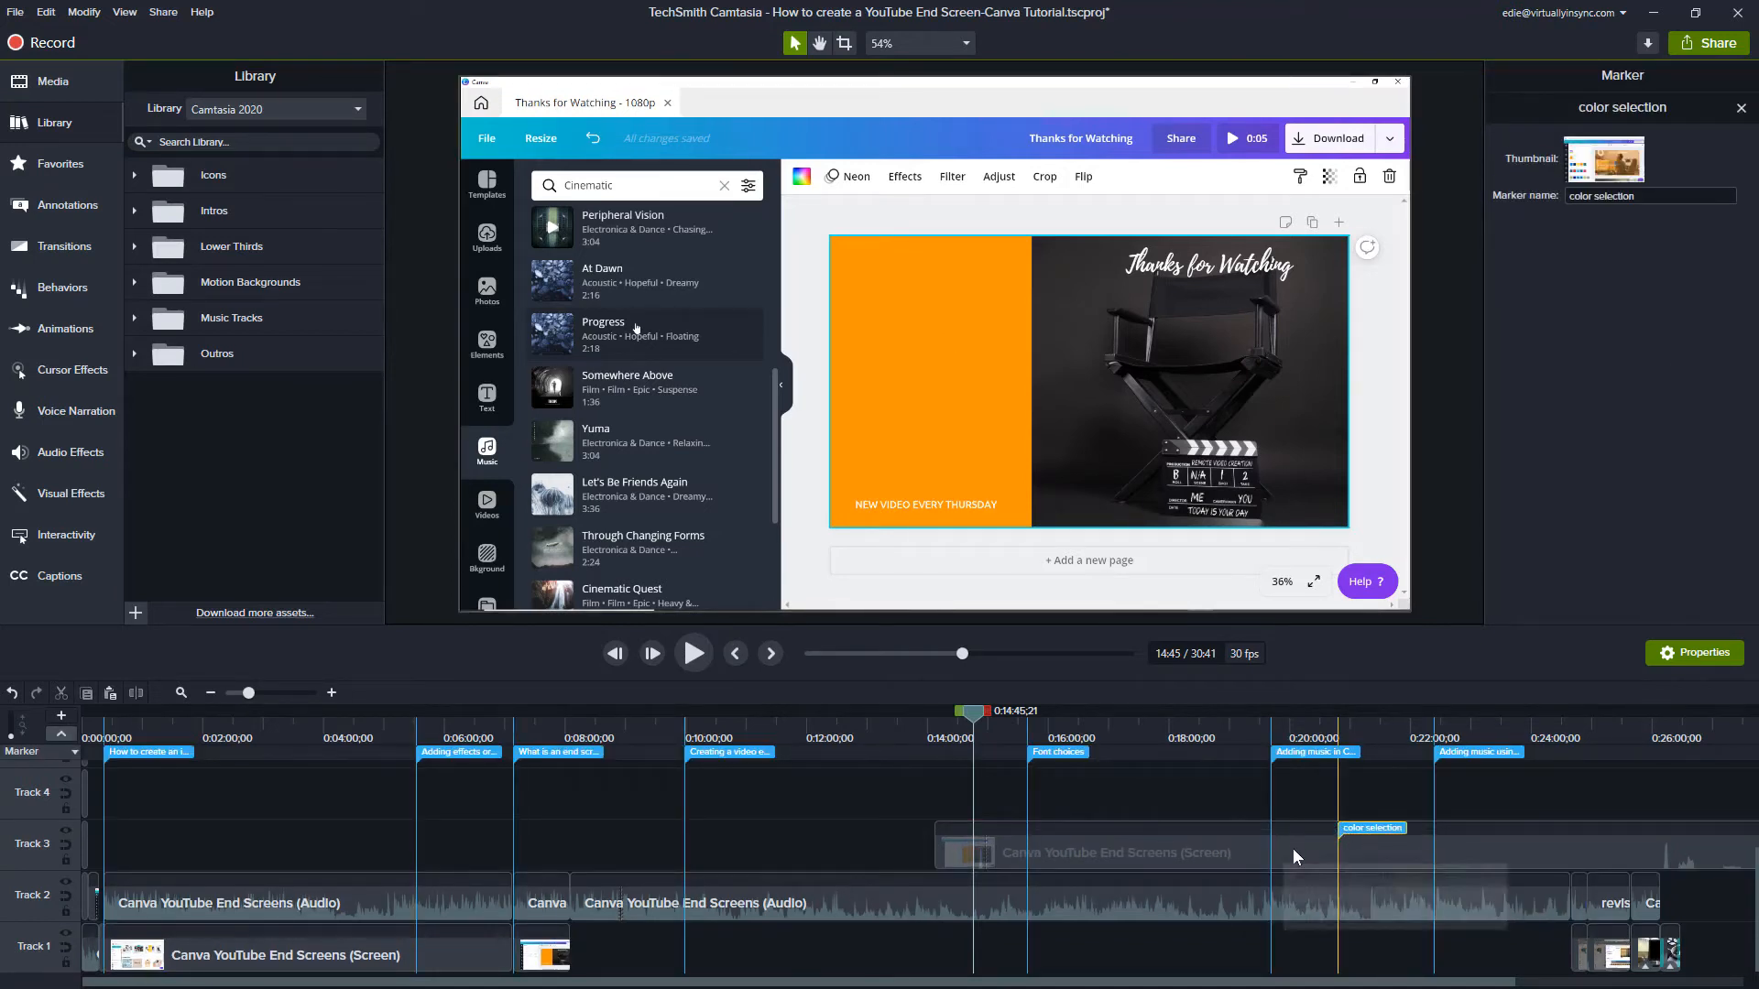
mouse_move(1155, 863)
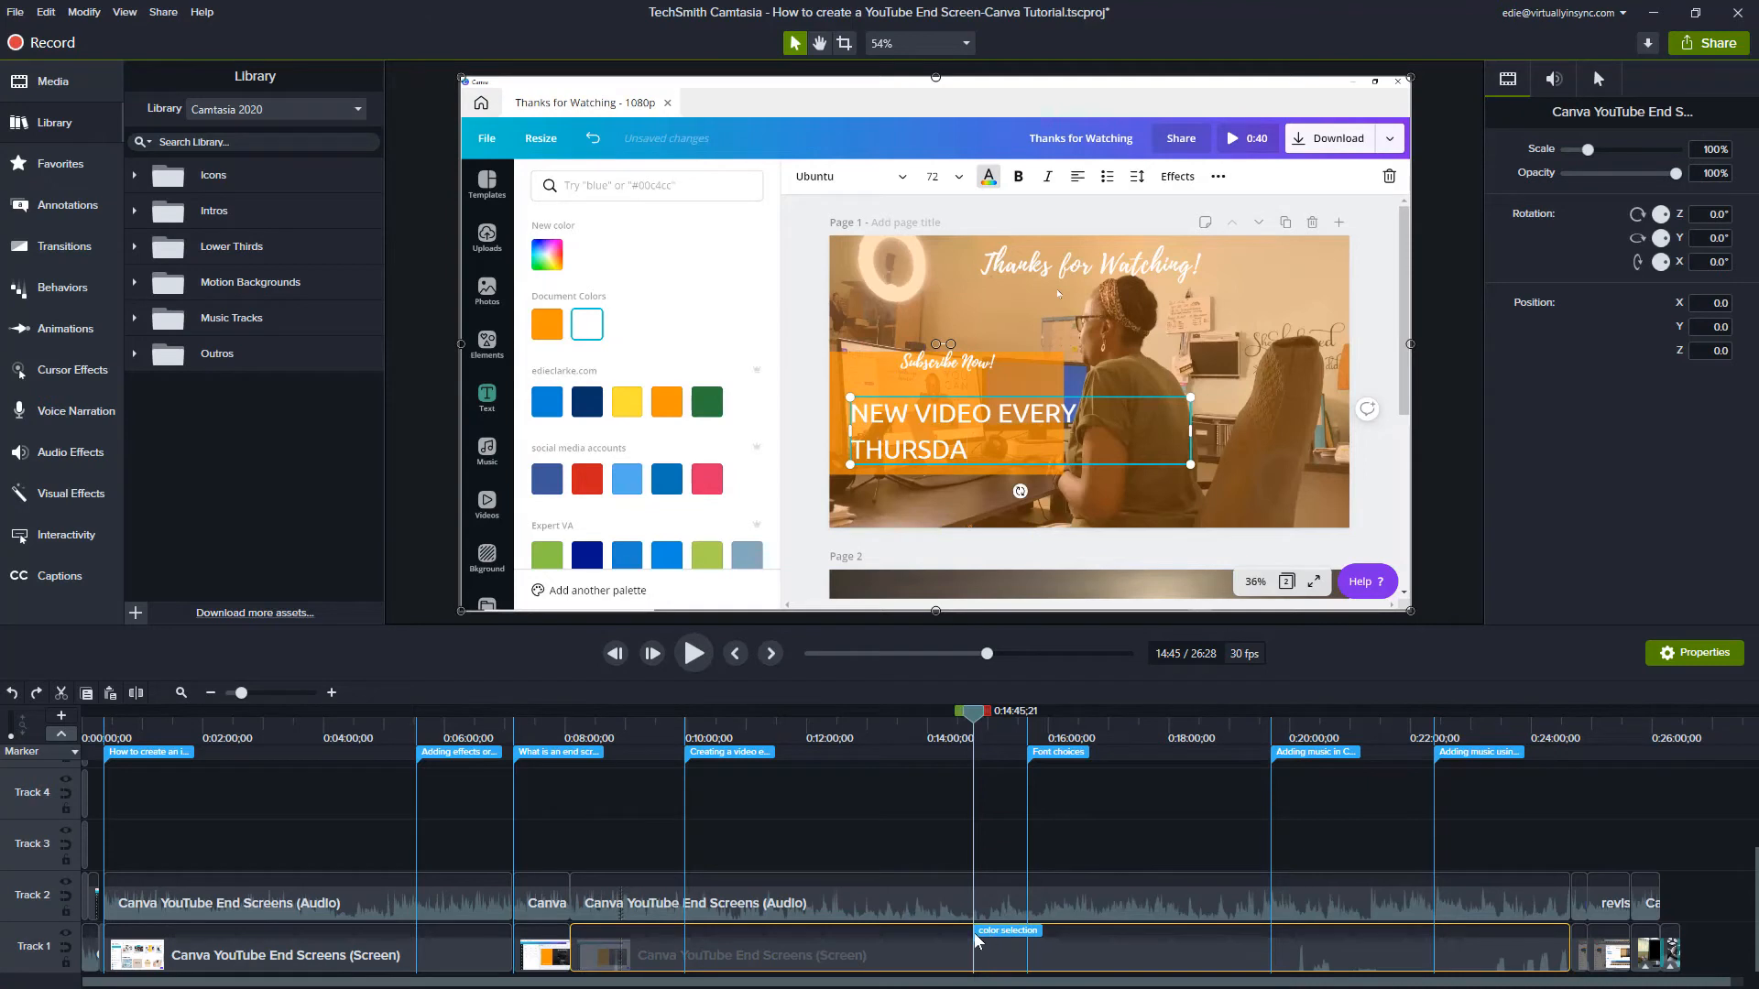
mouse_move(894, 748)
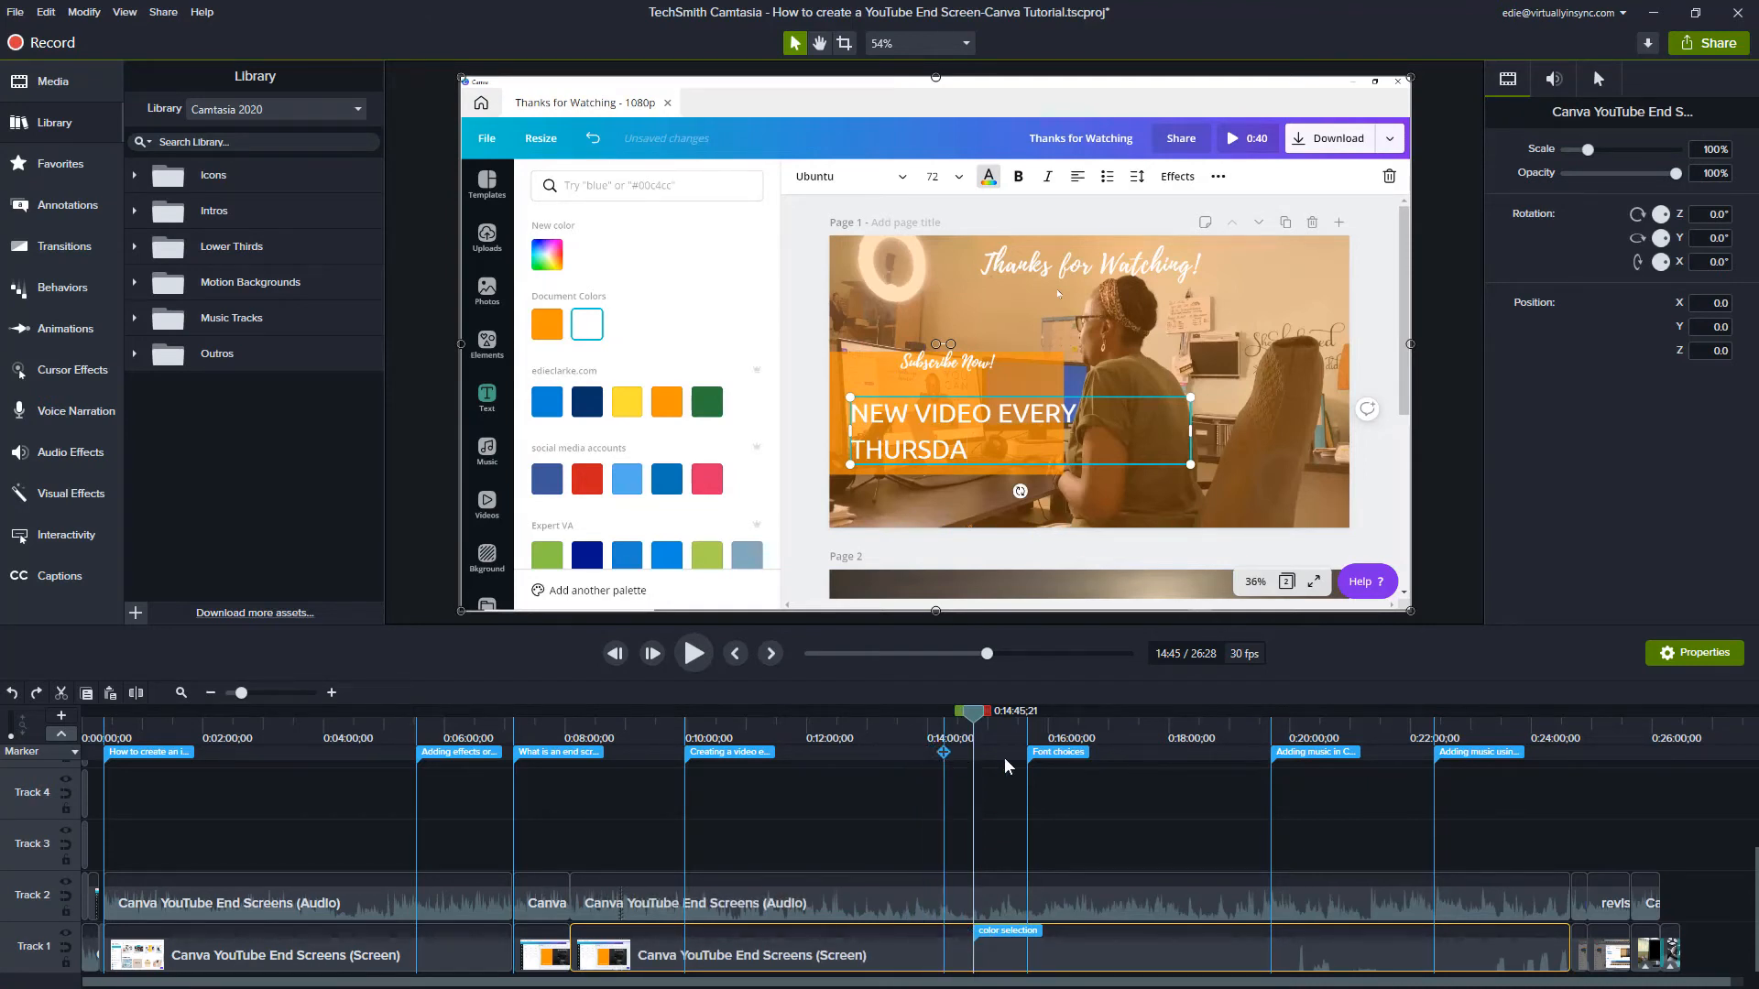
mouse_move(246, 780)
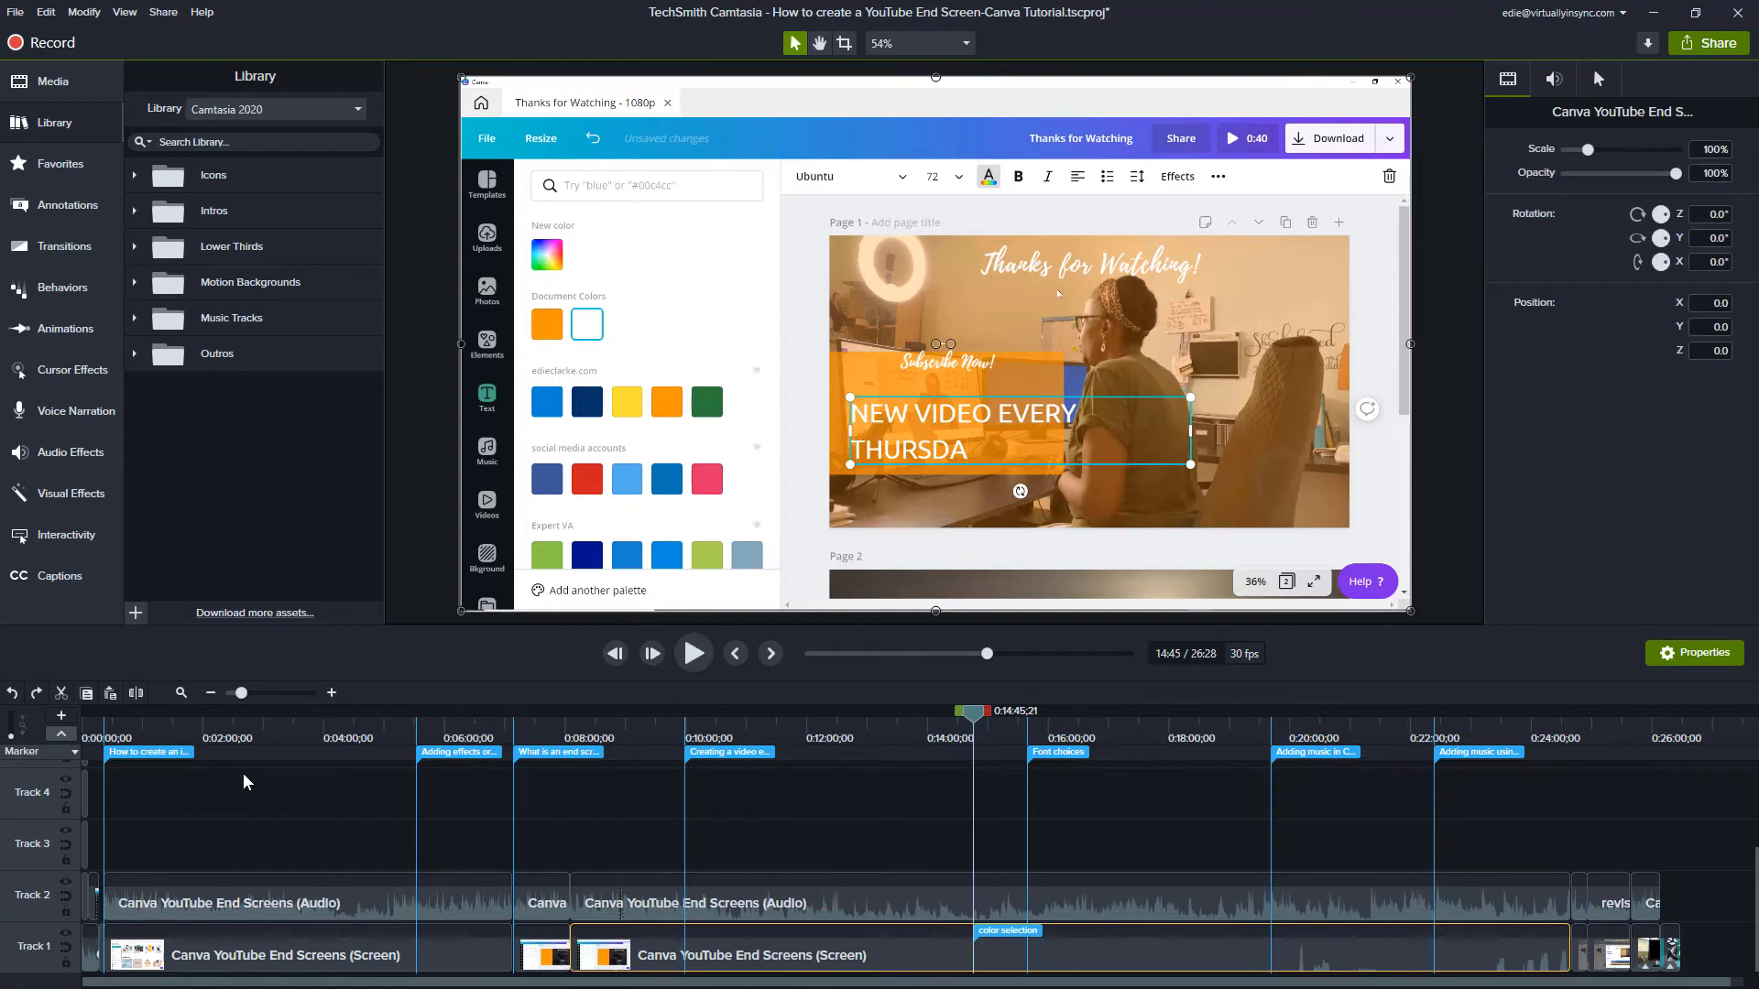
mouse_move(1352, 748)
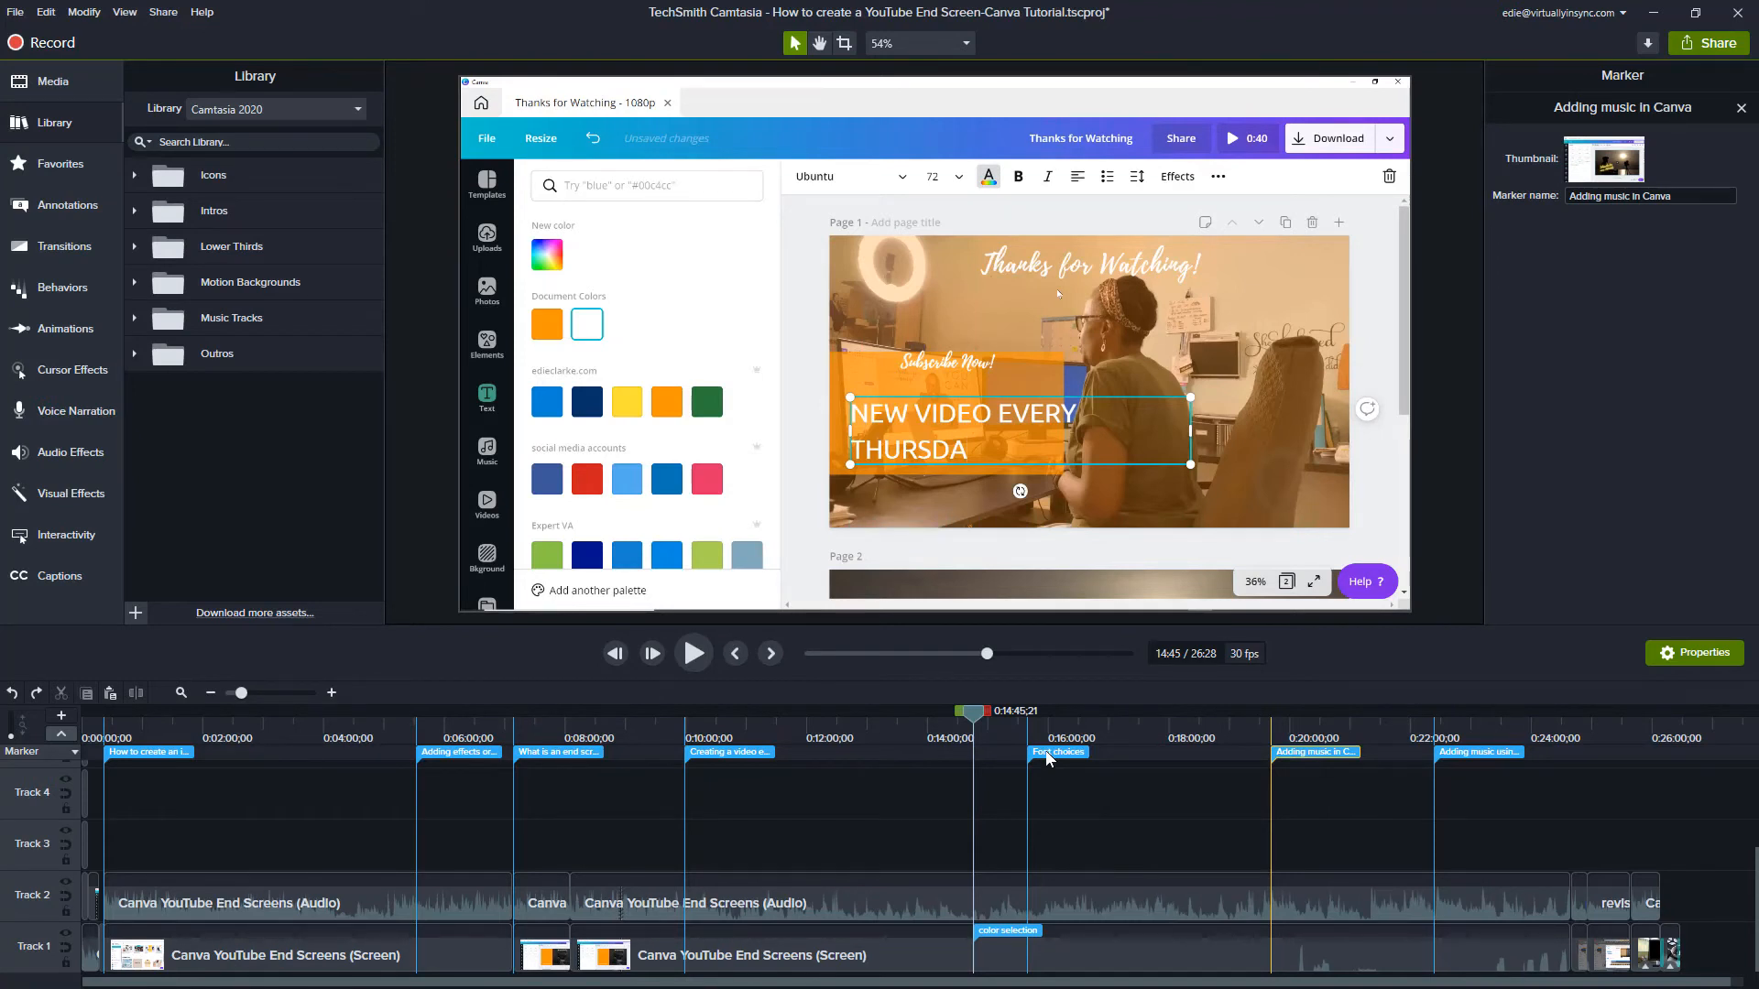
Step: Delete the 'Font choices' marker via its context menu
right_click(1059, 751)
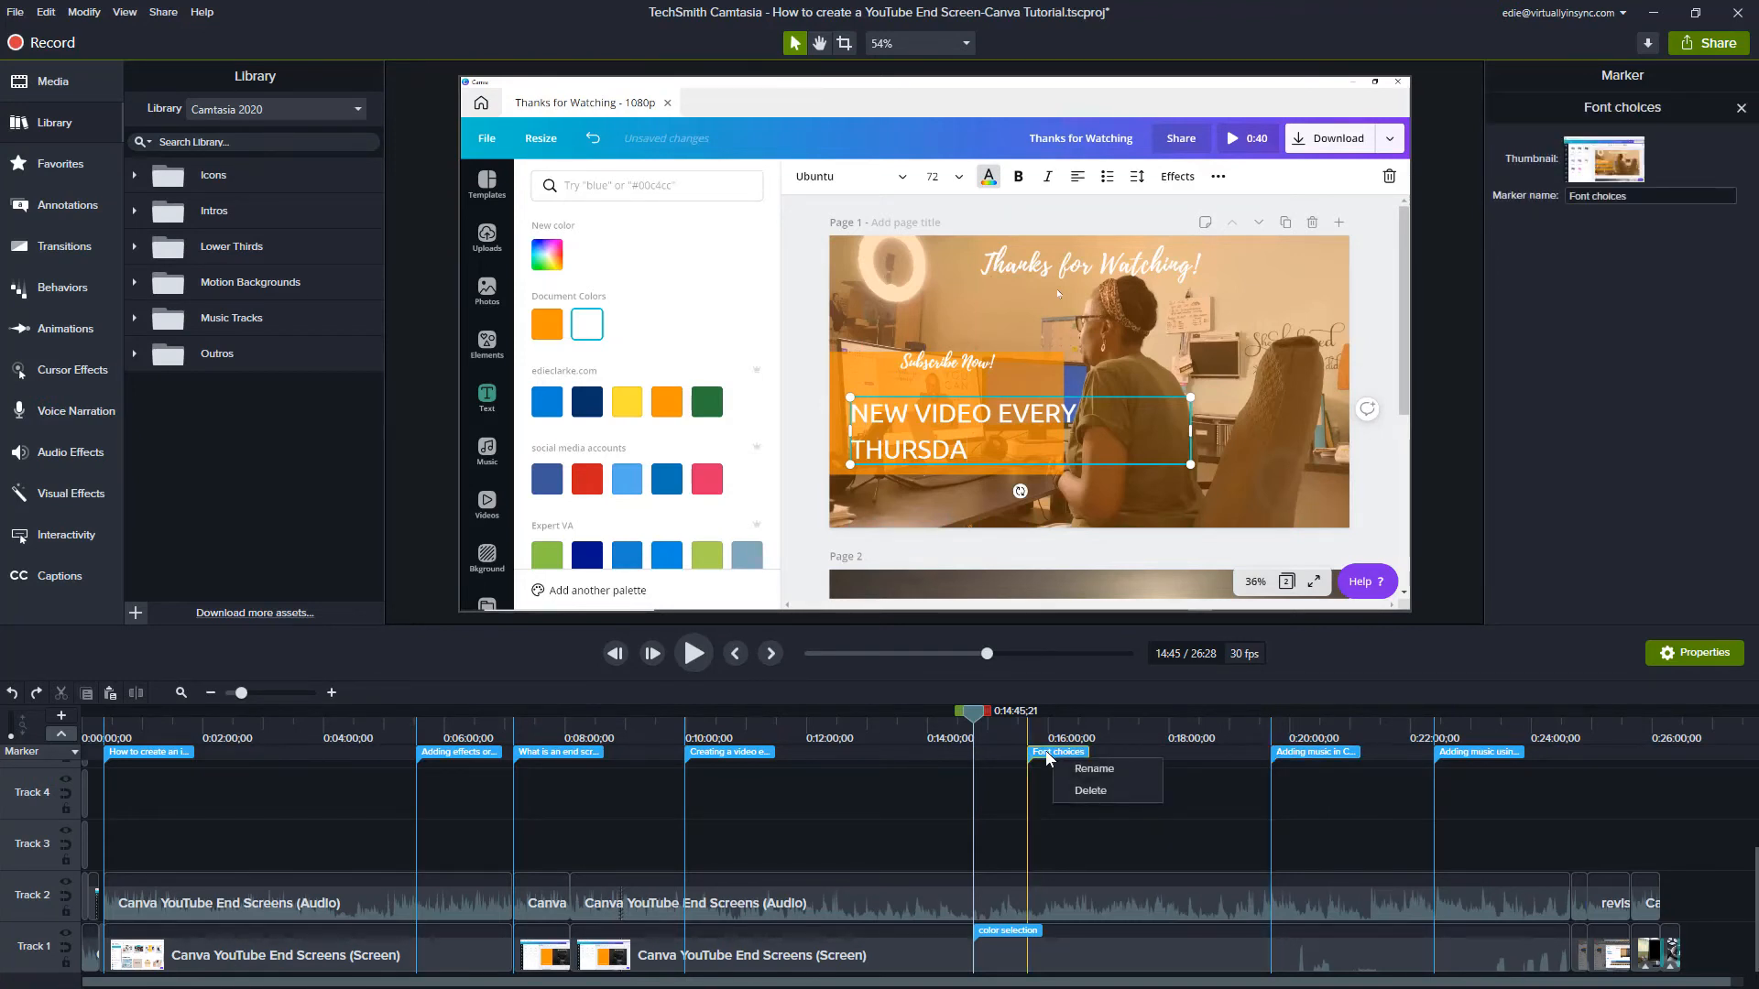
mouse_move(1081, 795)
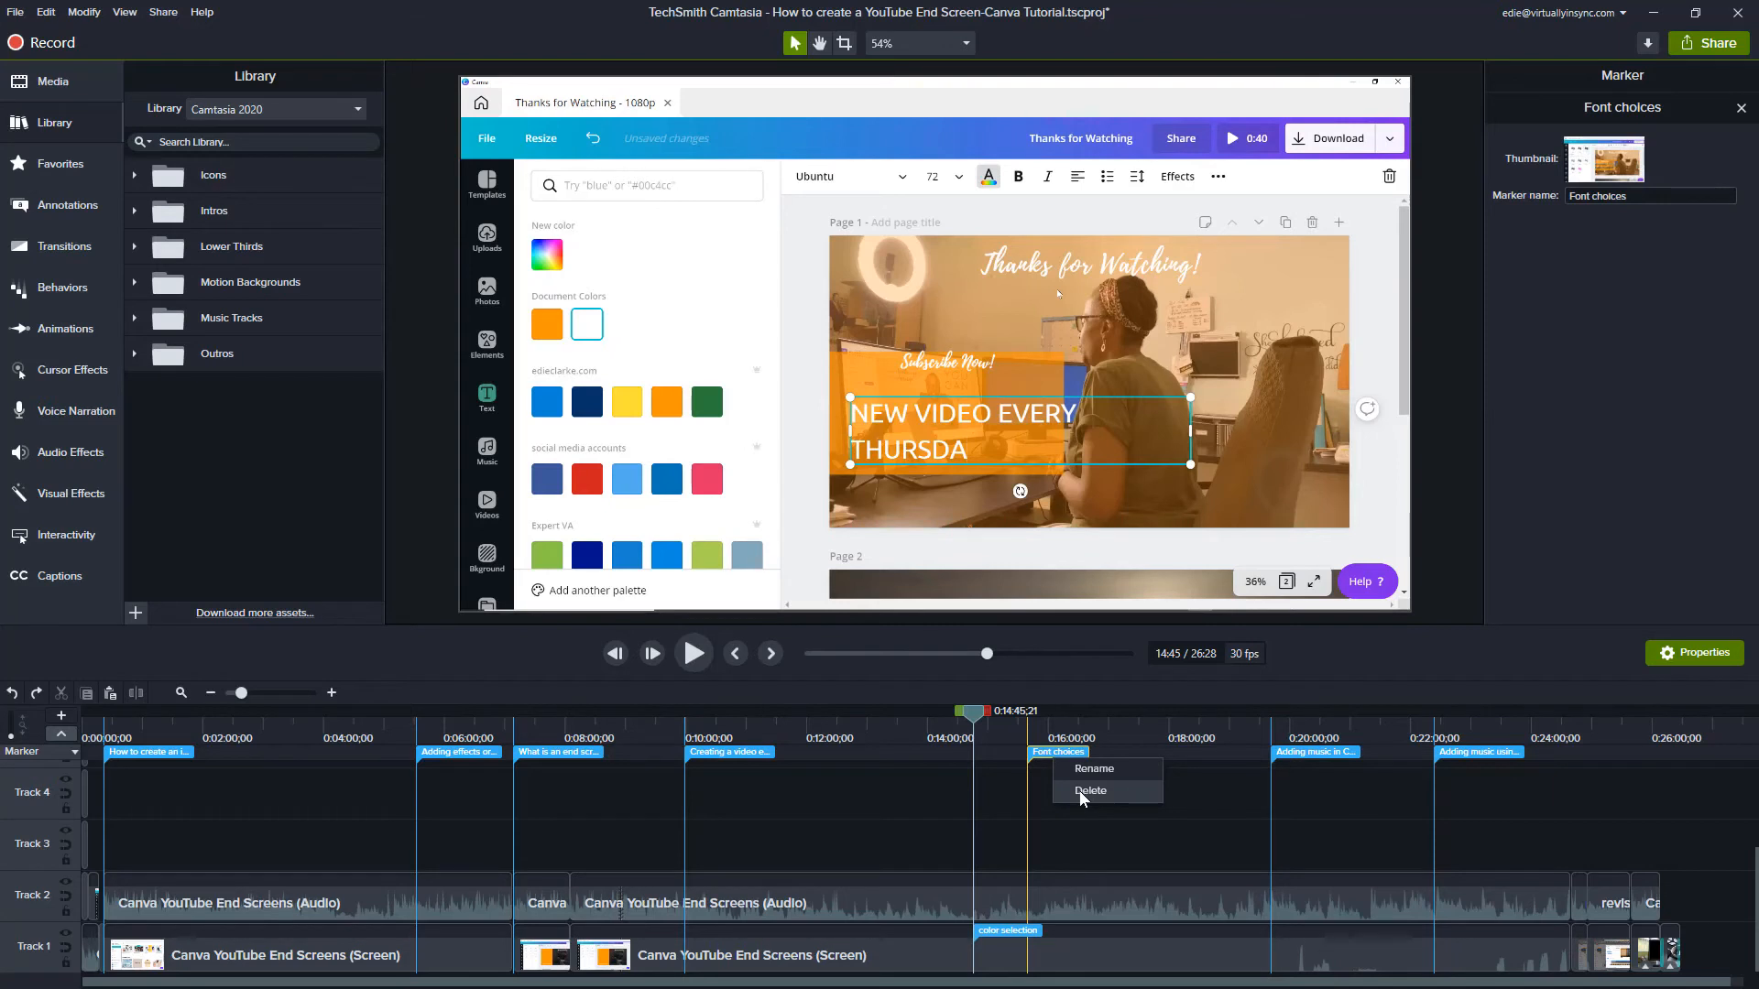
left_click(1090, 792)
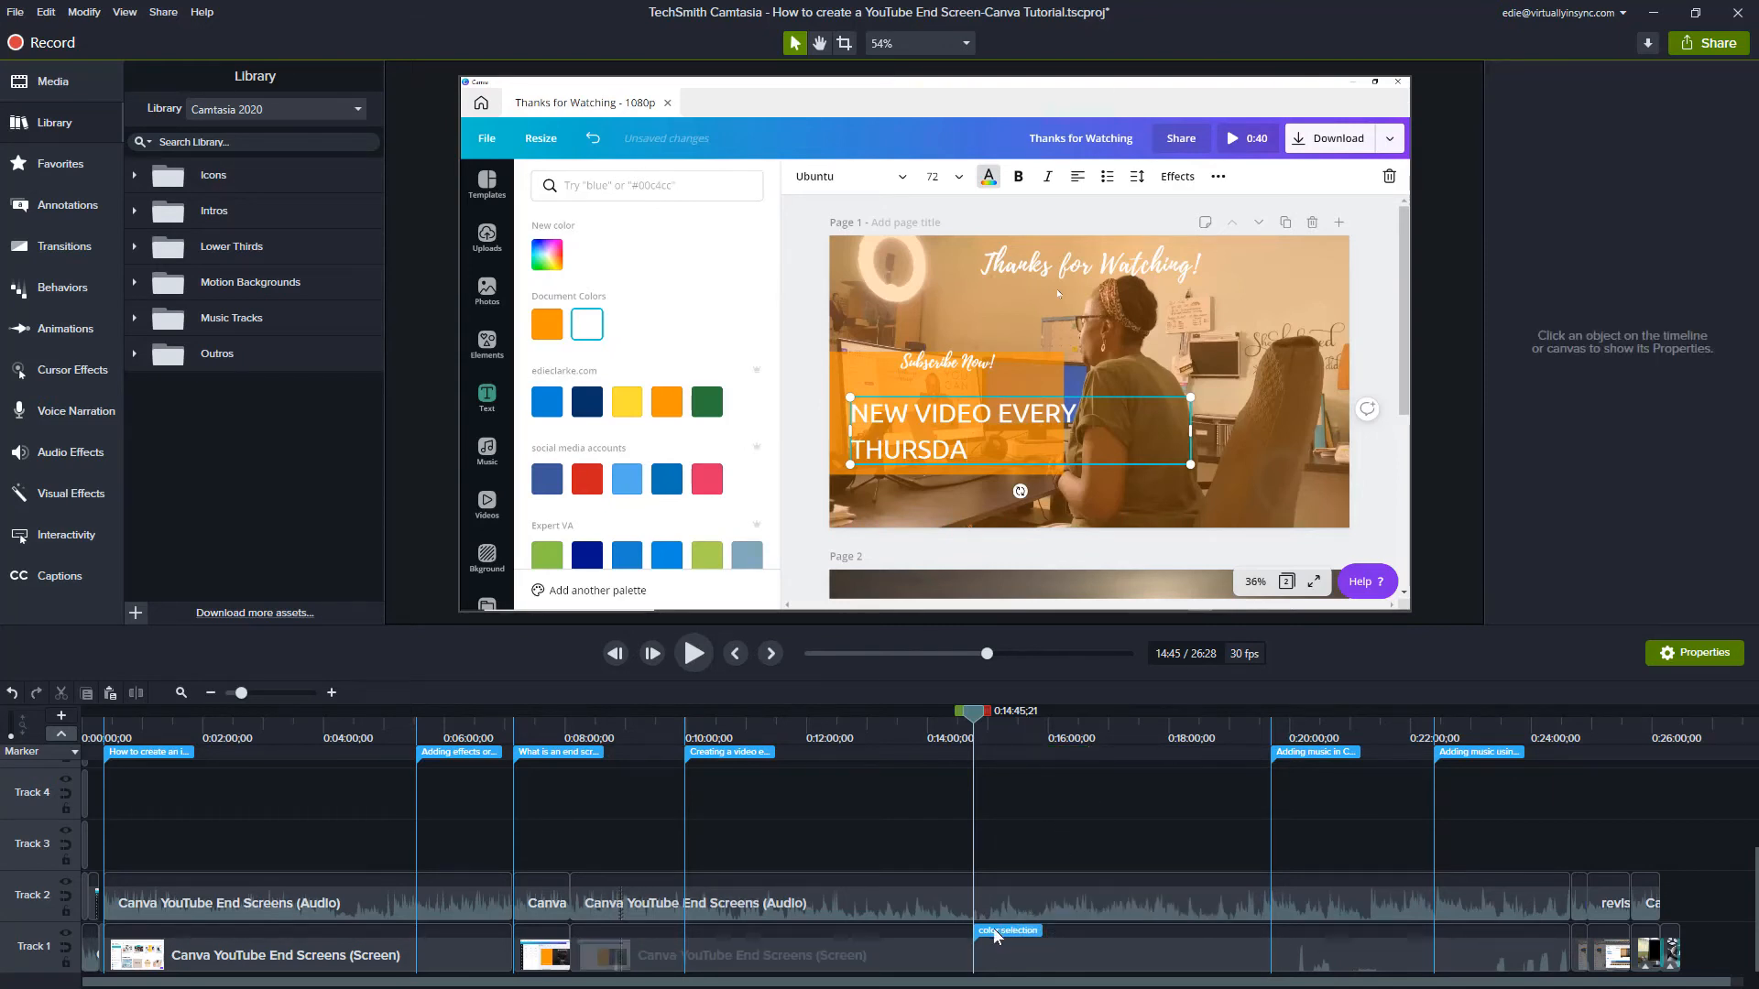
left_click(1007, 930)
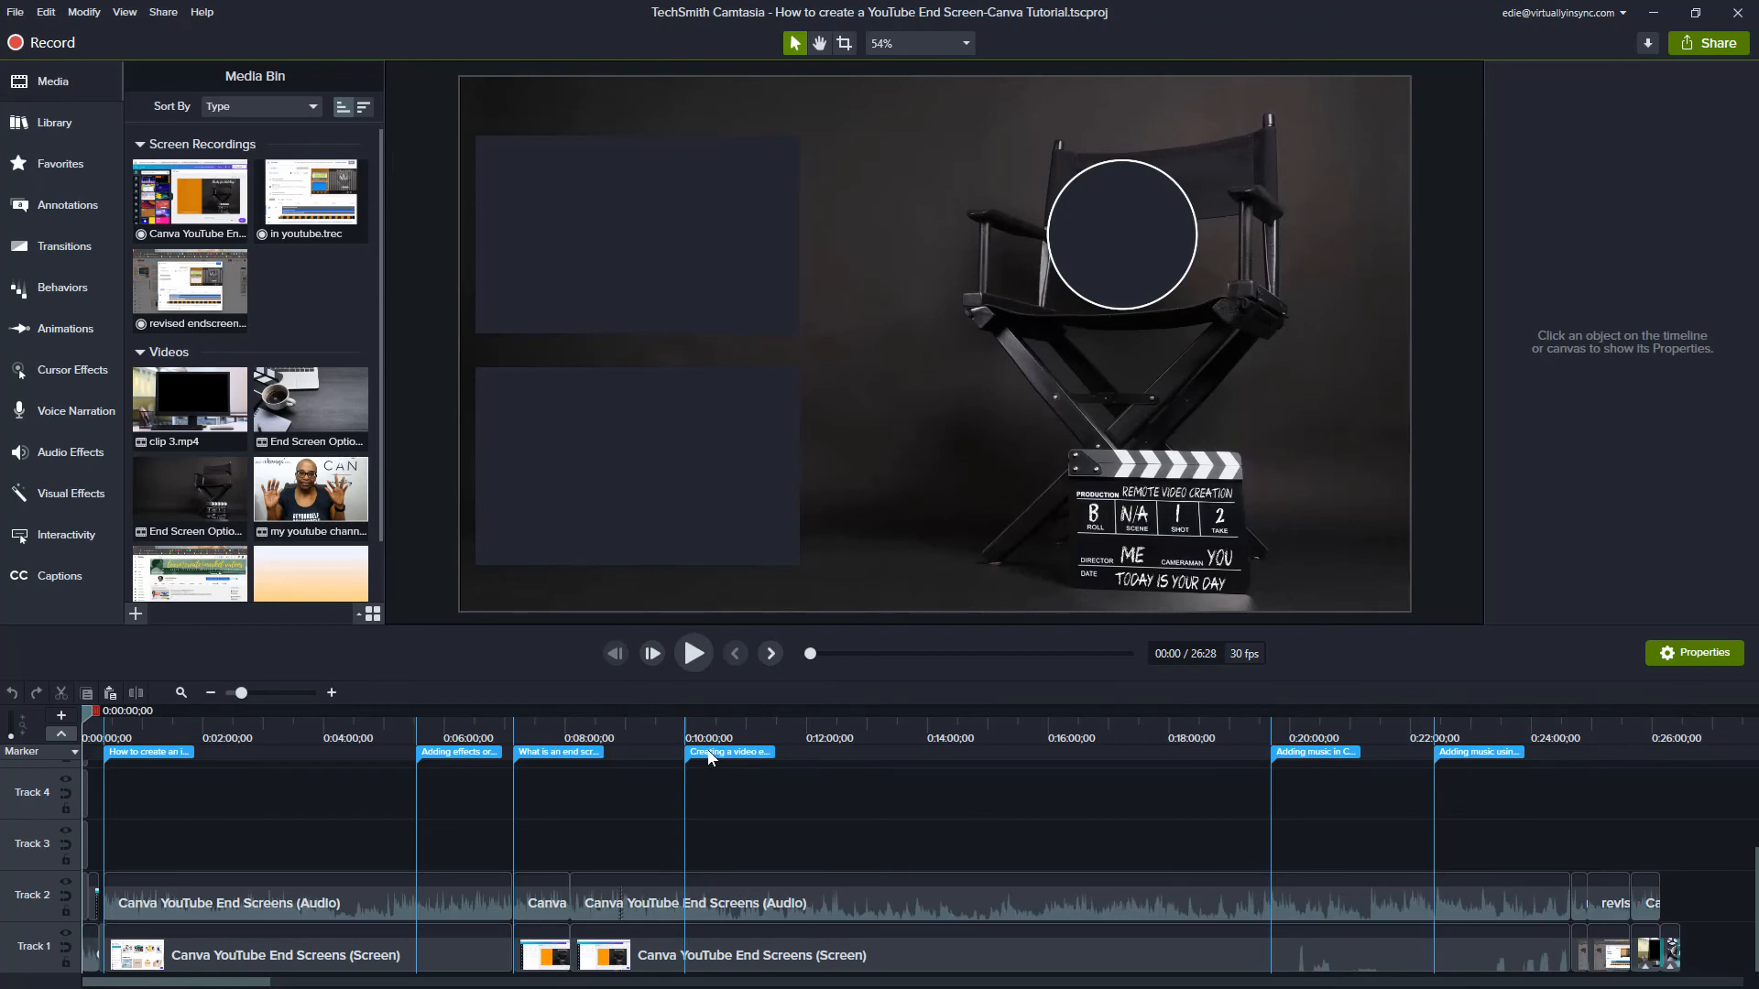
mouse_move(689, 870)
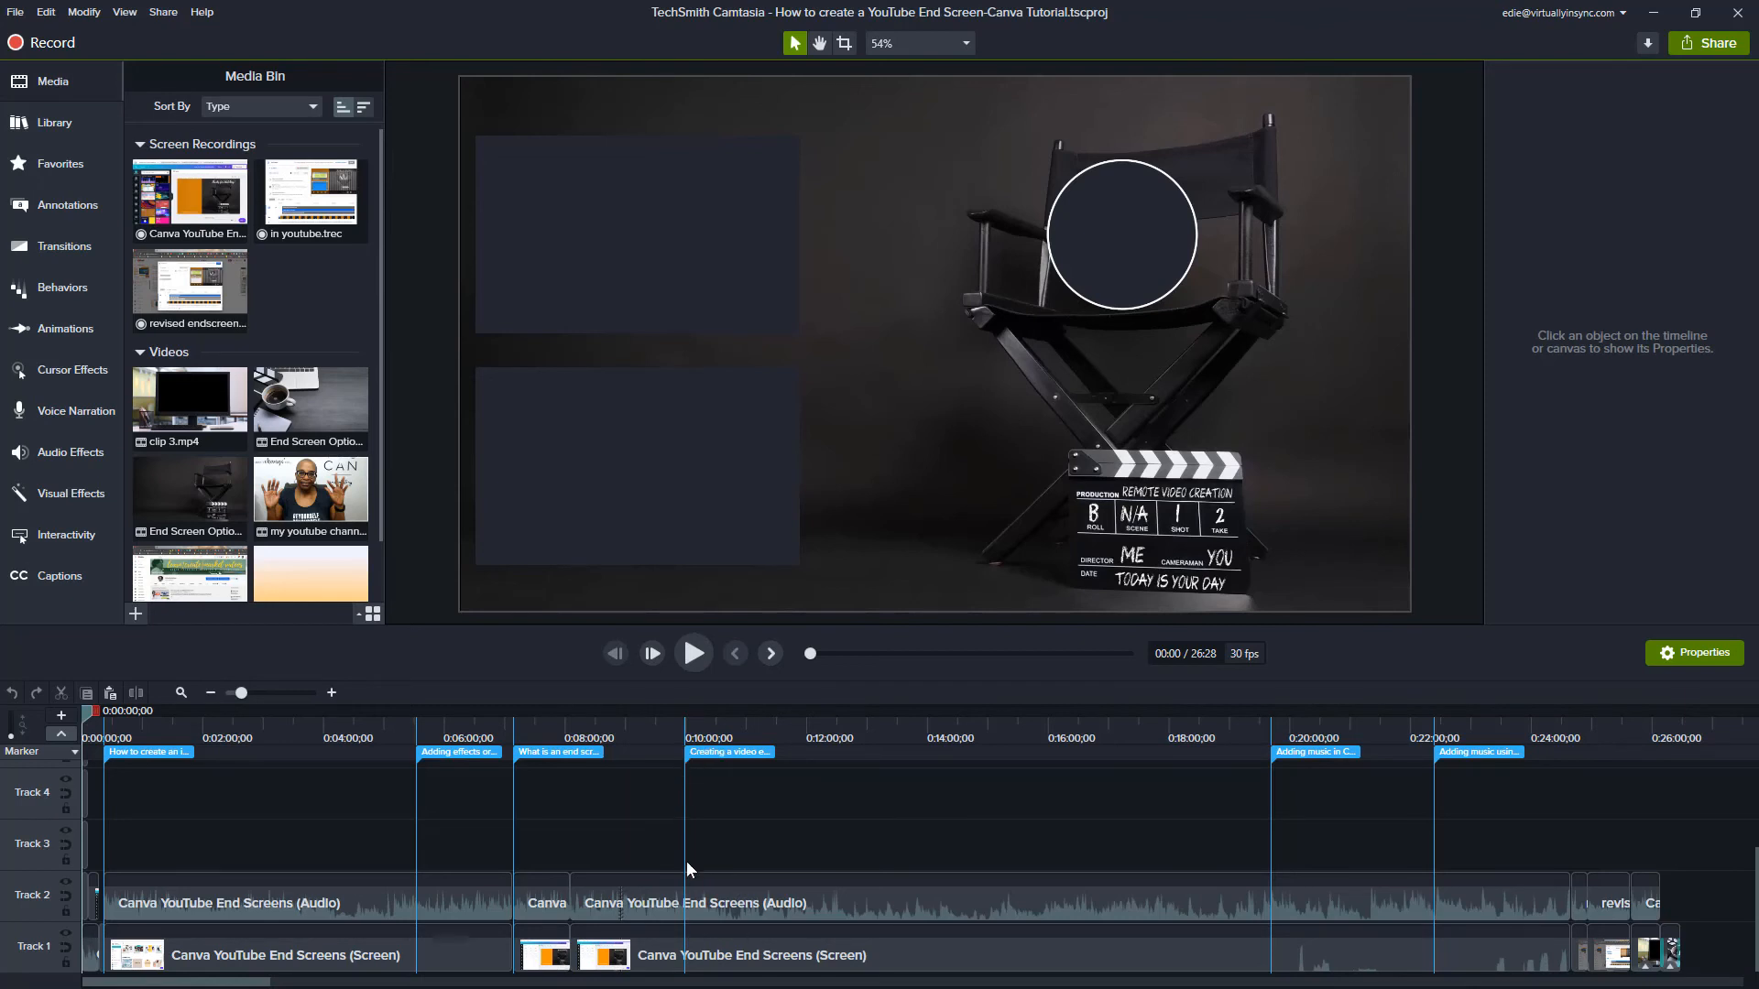